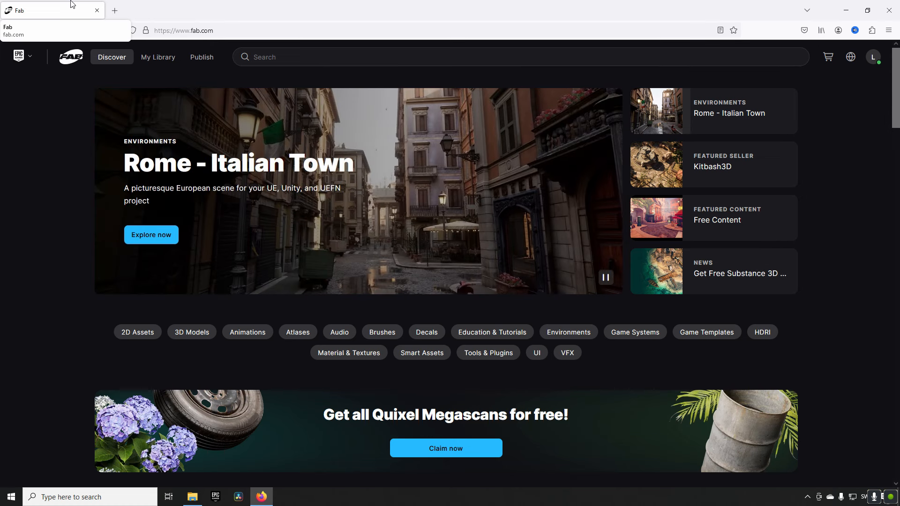
mouse_move(497, 308)
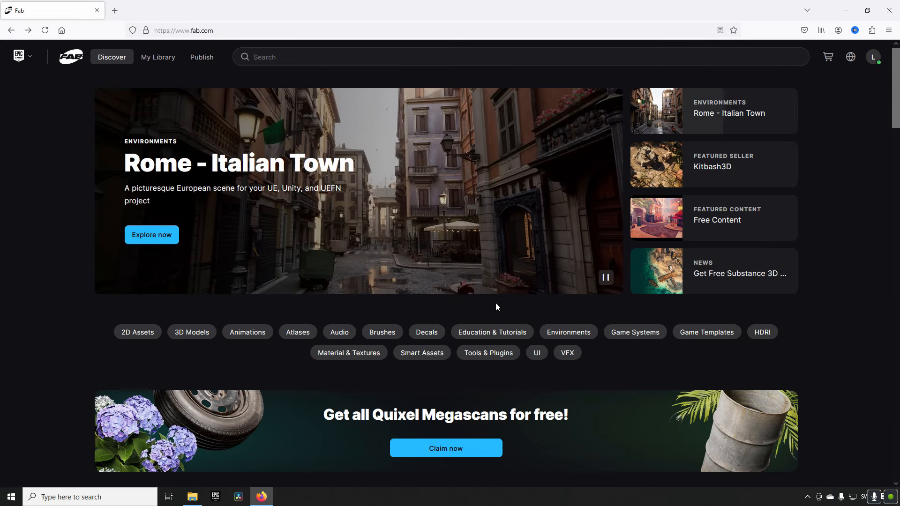
mouse_move(707, 332)
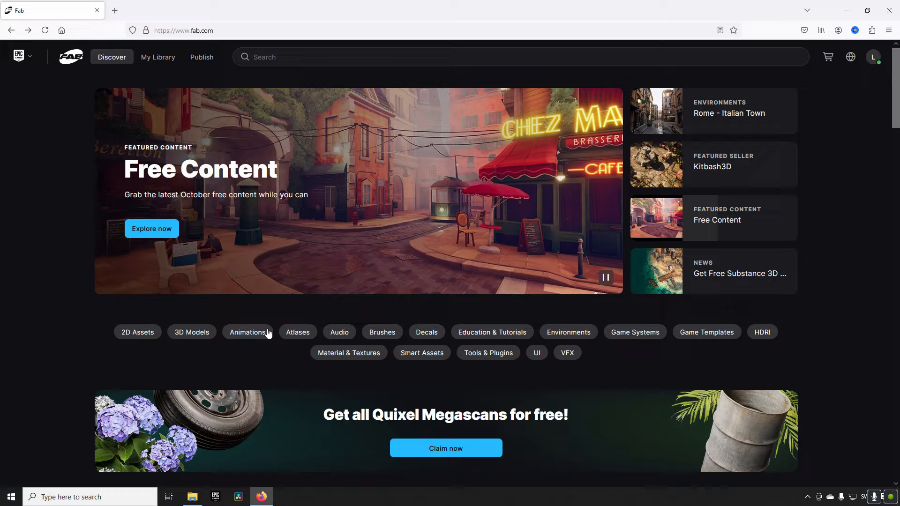
Claim the free Megascans from the banner offer and go to Quixel's seller profile
scroll(down, 3)
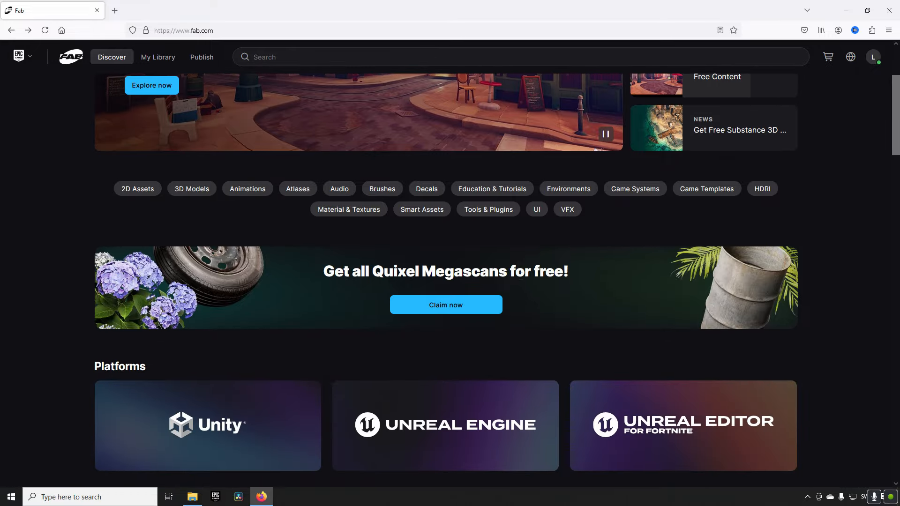
mouse_move(474, 305)
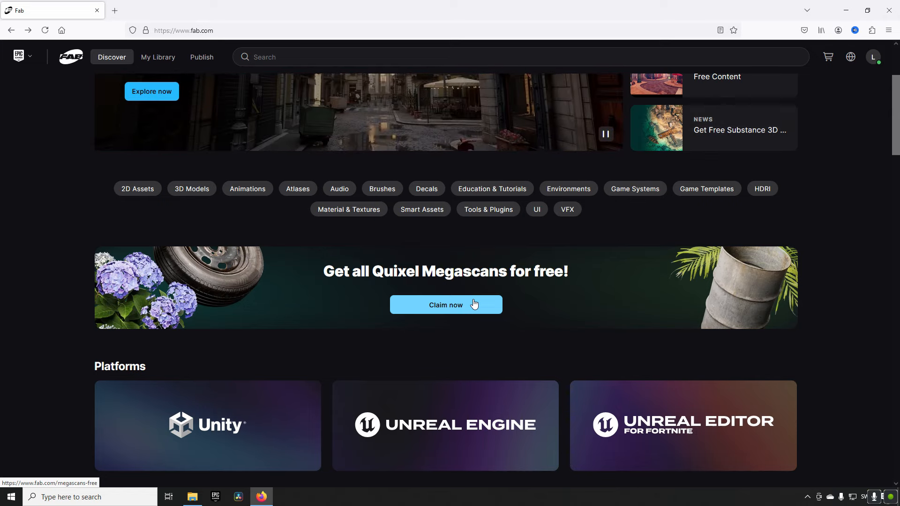
click(445, 305)
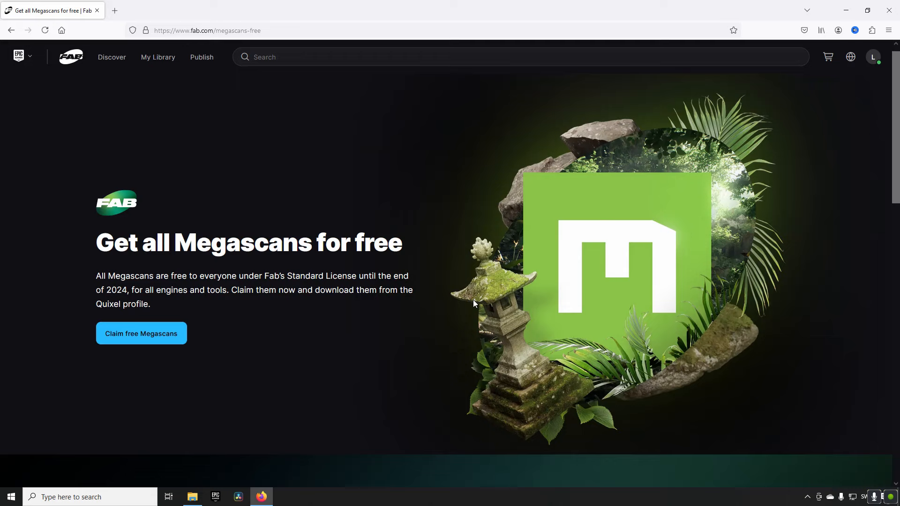
click(141, 333)
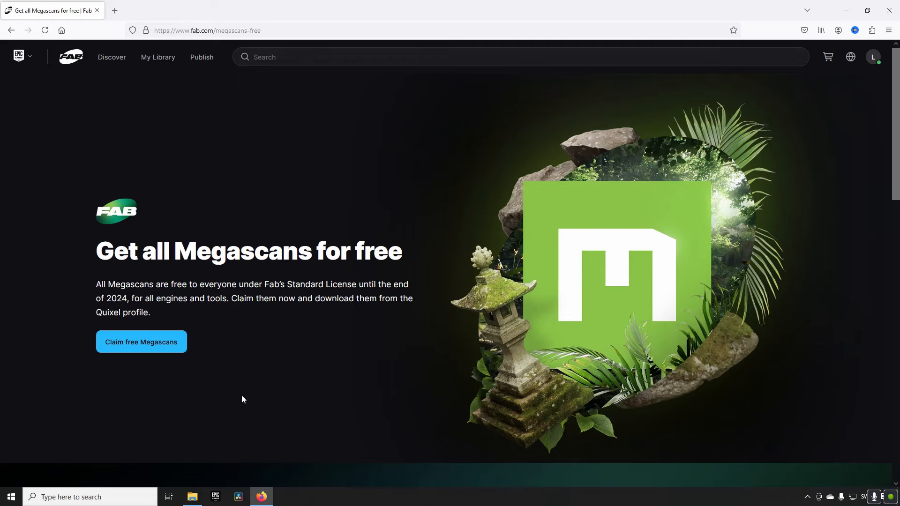
click(141, 341)
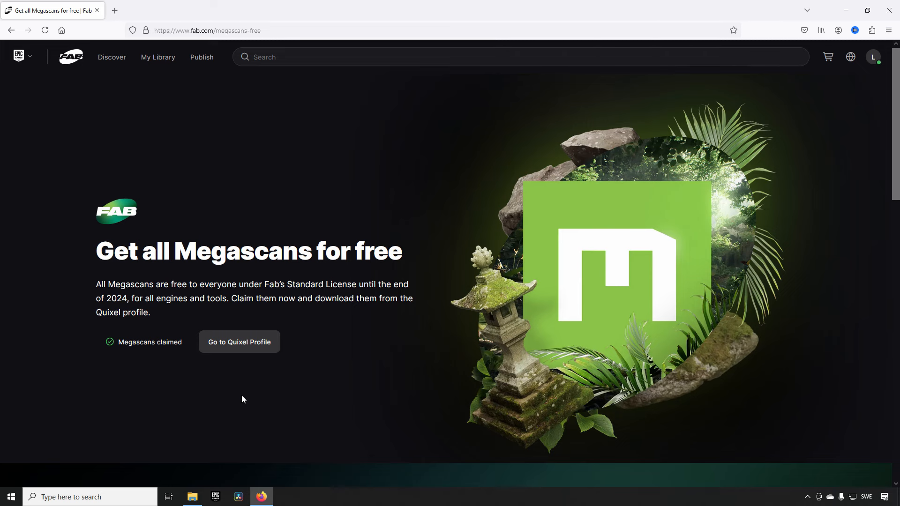
click(239, 341)
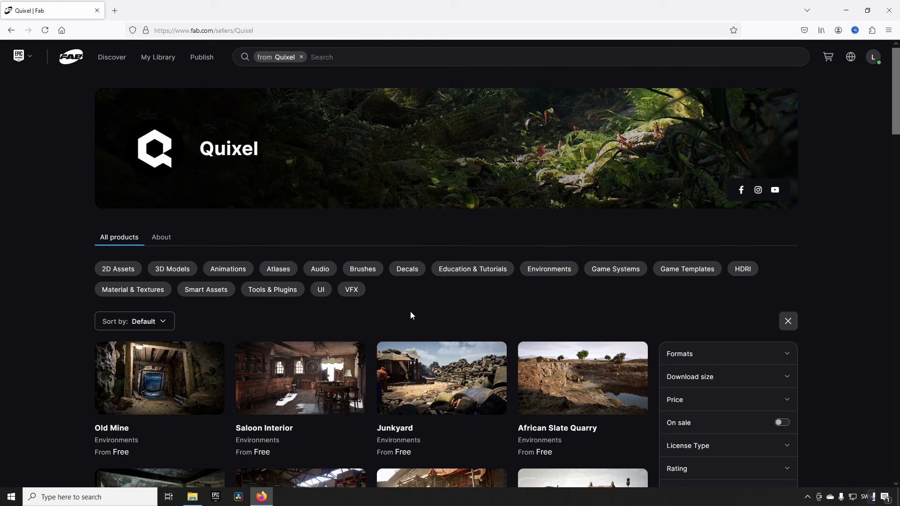
scroll(down, 3)
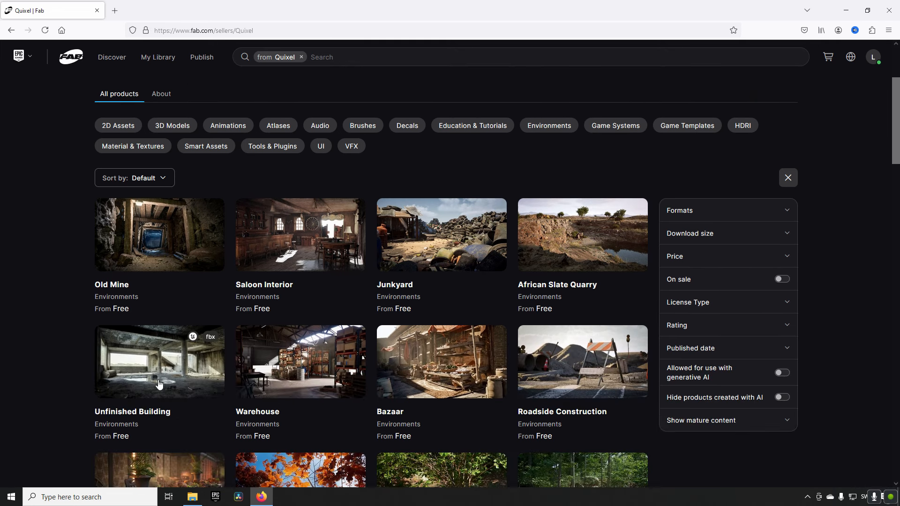
scroll(down, 3)
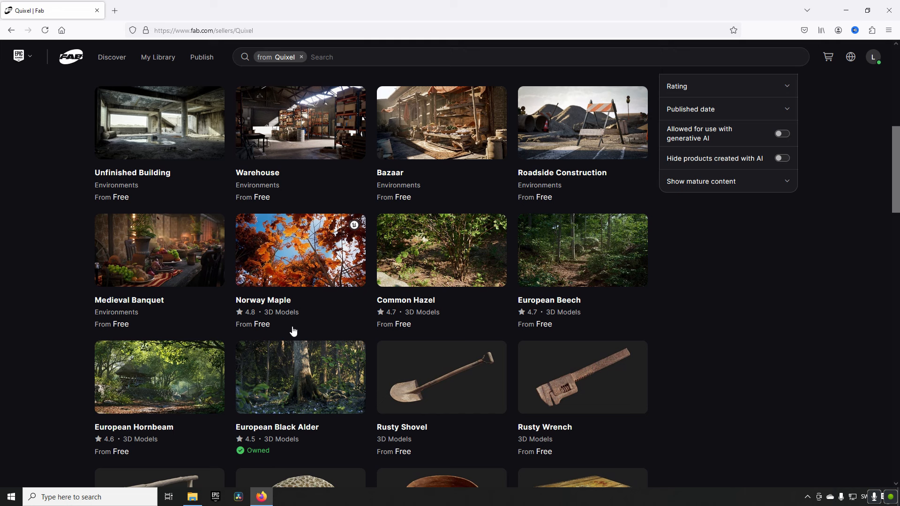
click(300, 250)
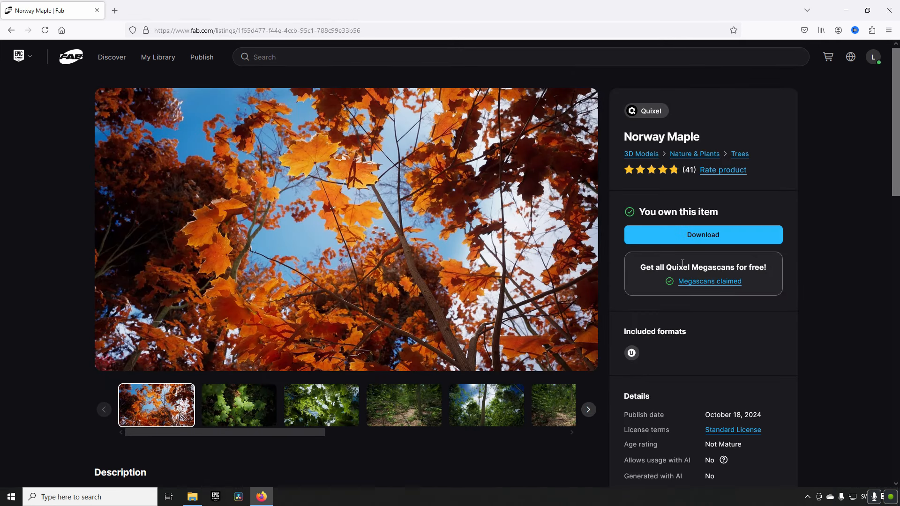
mouse_move(639, 212)
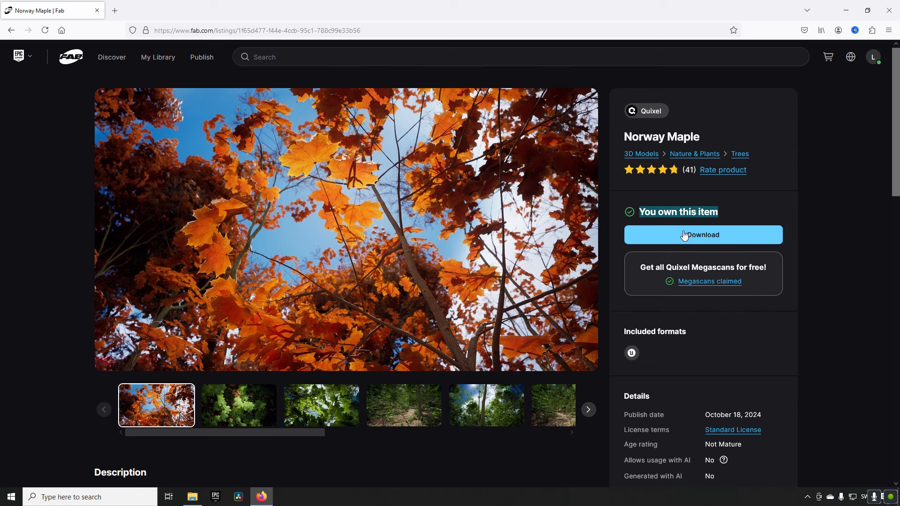
click(702, 234)
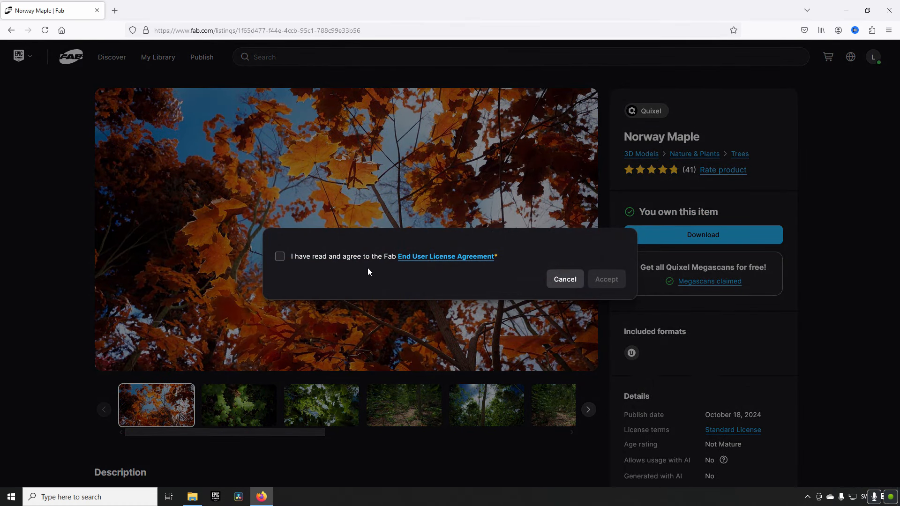
click(446, 256)
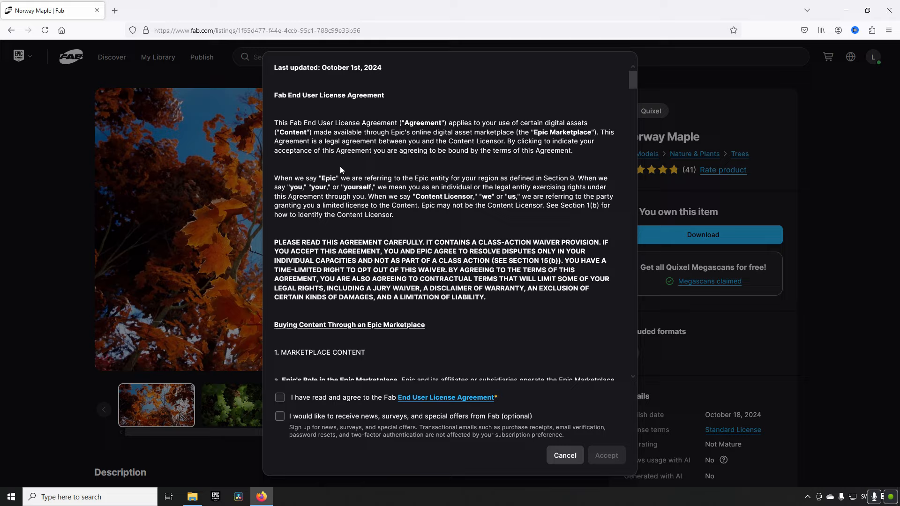
scroll(down, 3)
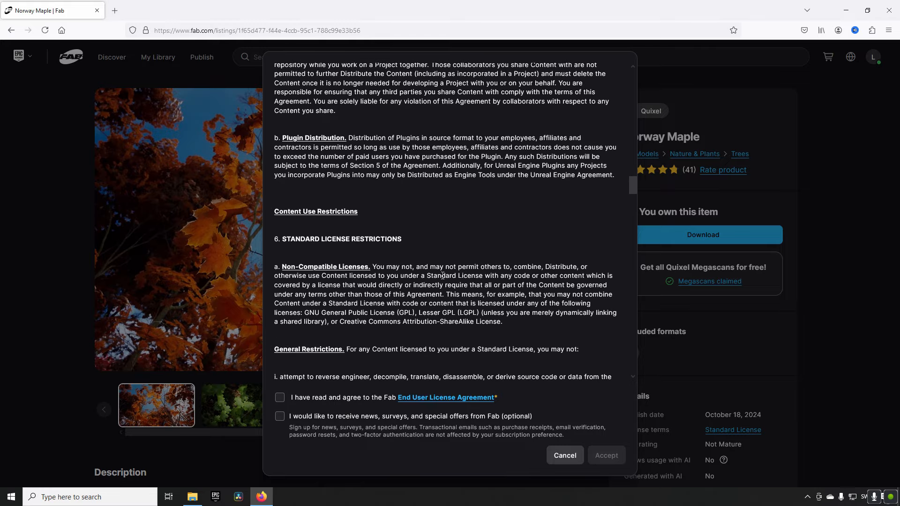
click(564, 455)
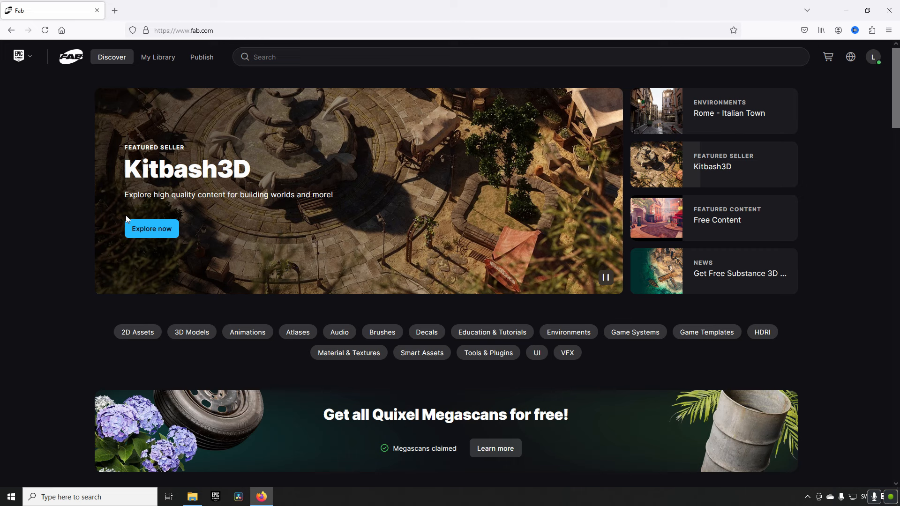
mouse_move(195, 233)
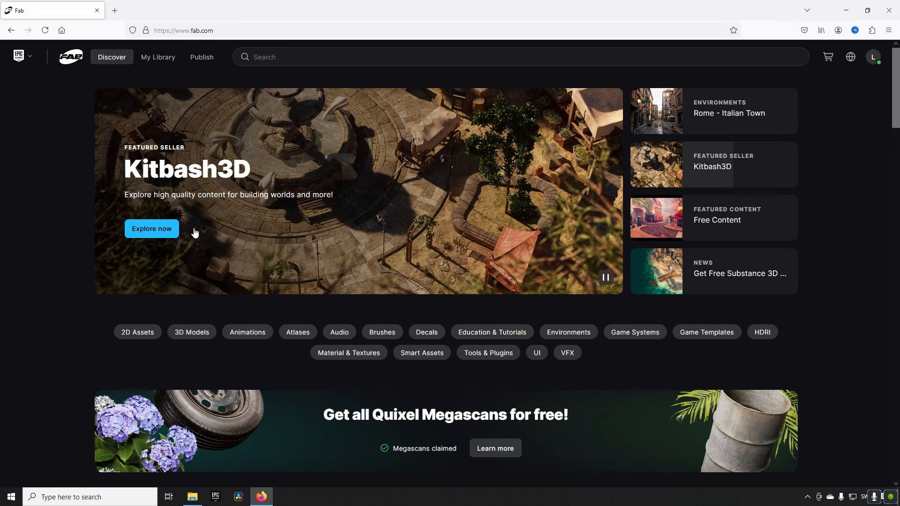
Browse the Discover page down to the footer and back, then show the game-engine search suggestions
scroll(down, 3)
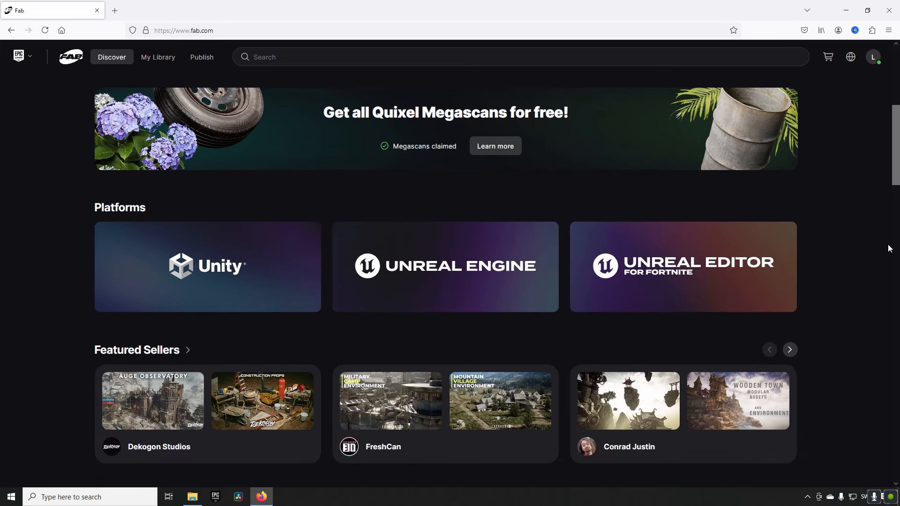
scroll(down, 3)
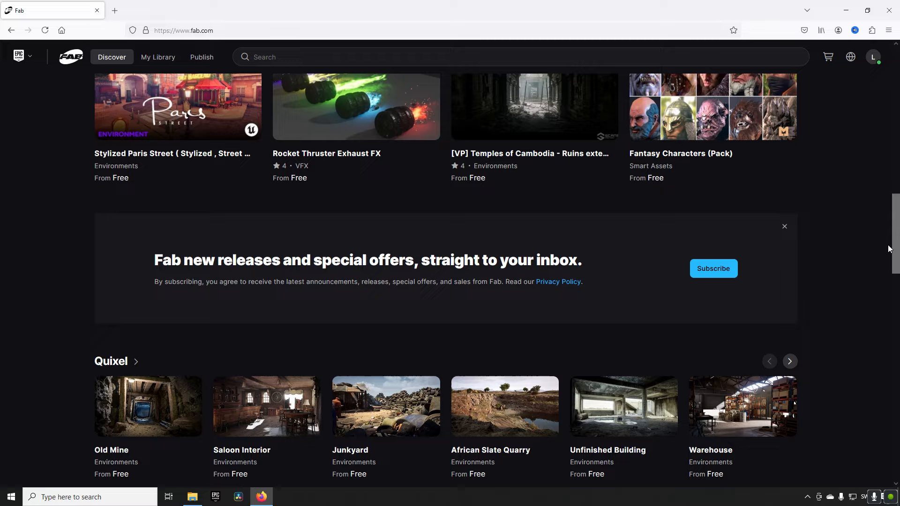
scroll(down, 3)
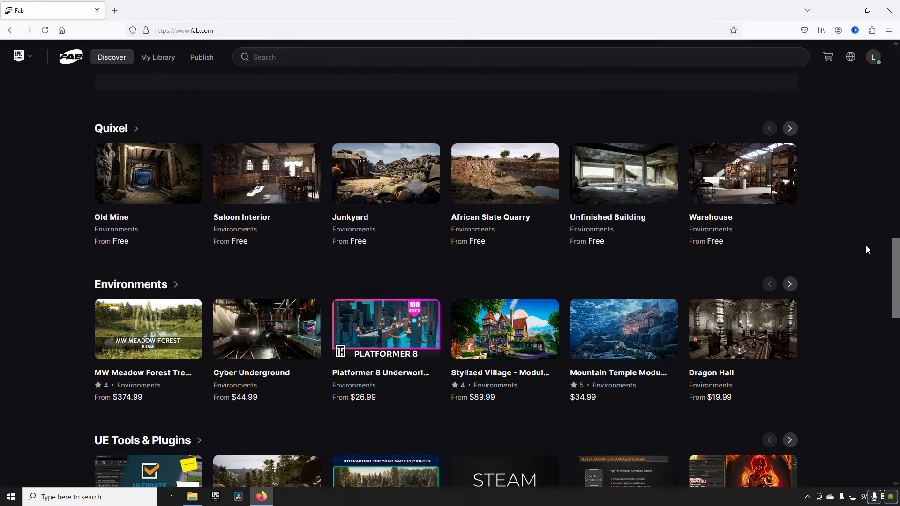
scroll(down, 3)
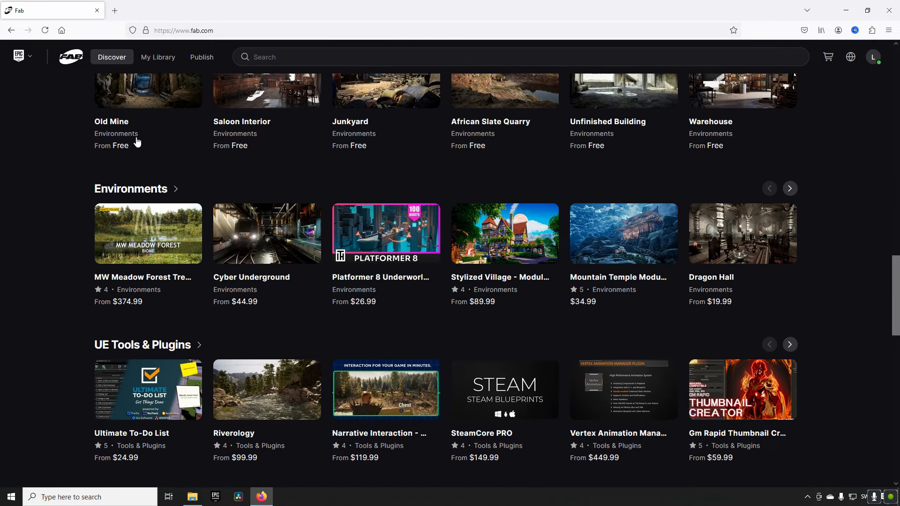
scroll(down, 3)
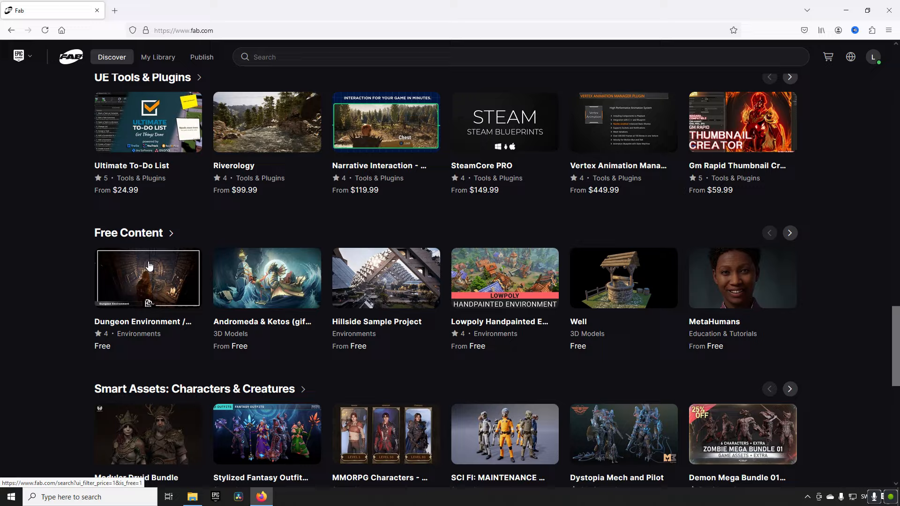
scroll(down, 3)
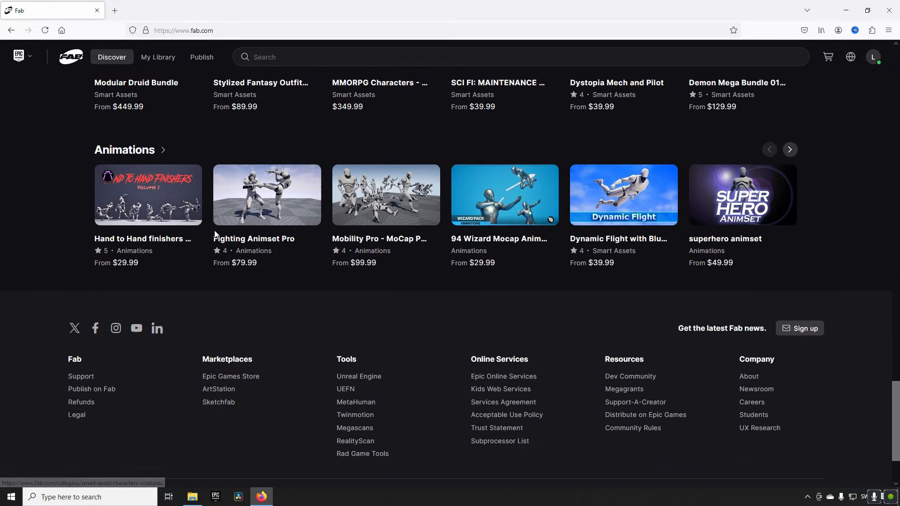
scroll(up, 3)
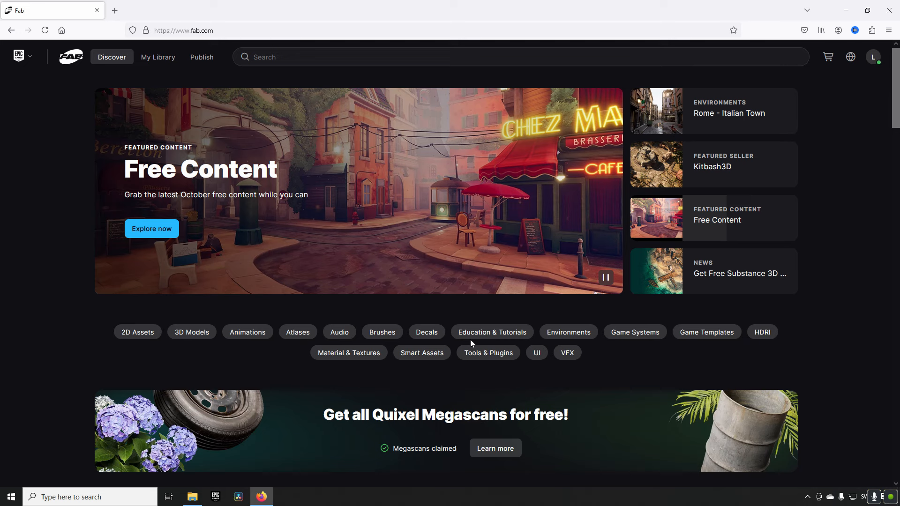
mouse_move(303, 74)
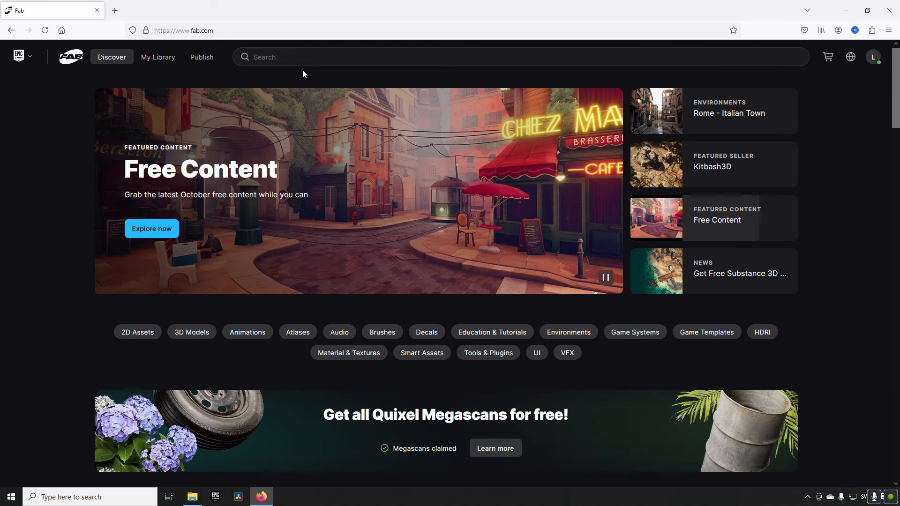
click(303, 57)
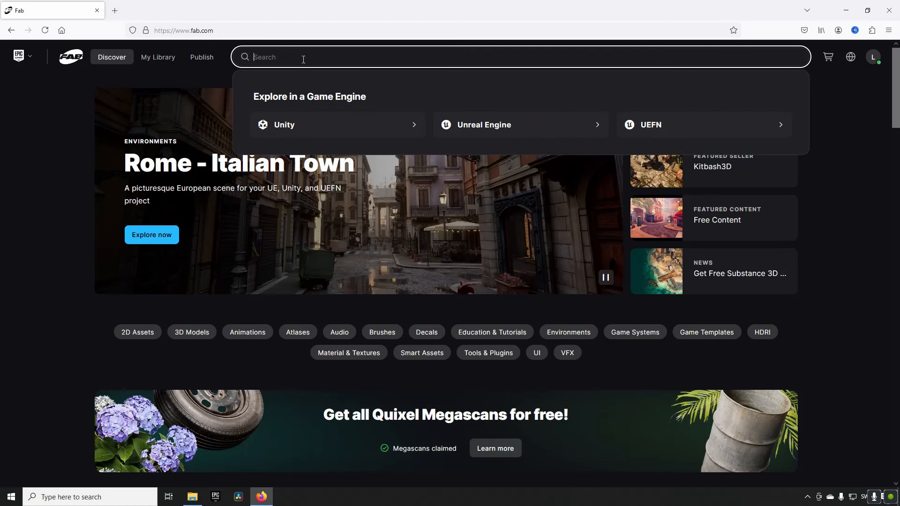
mouse_move(661, 129)
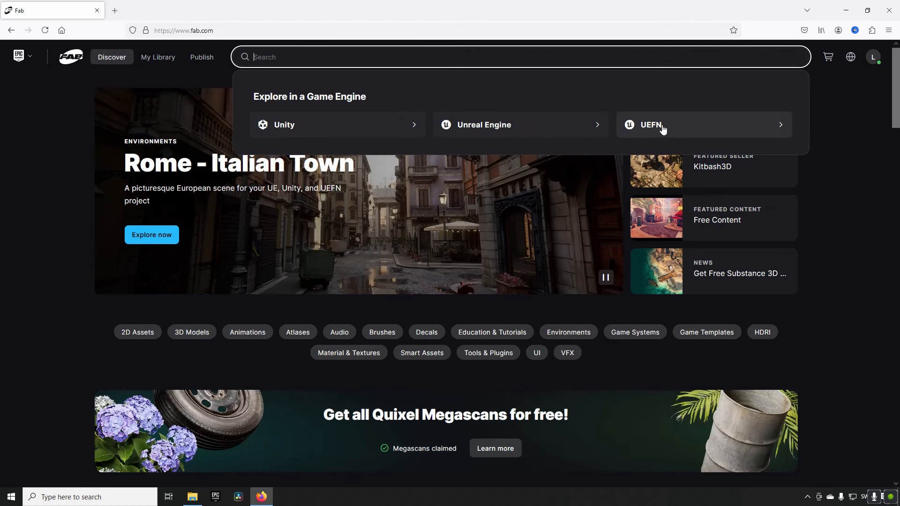
mouse_move(275, 136)
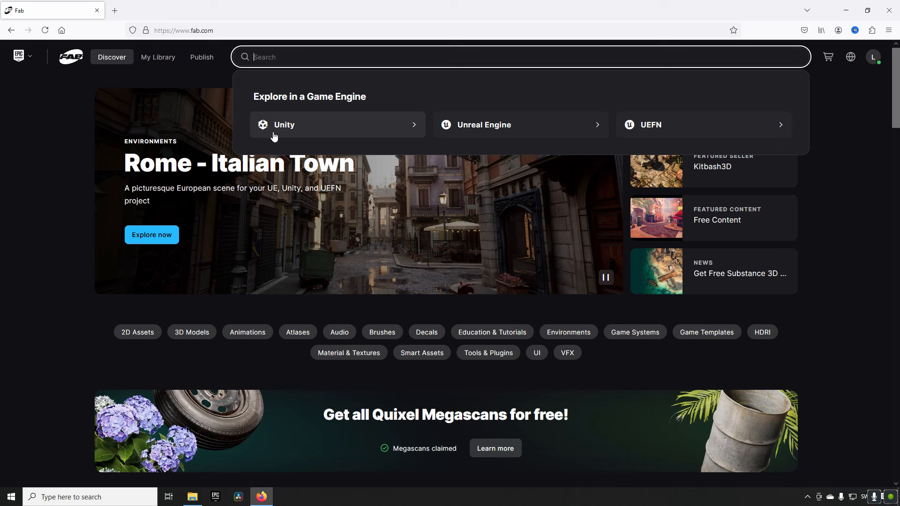
From the Unity engine channel, view the Horror Mansion listing and head to ithappy's seller page
click(283, 124)
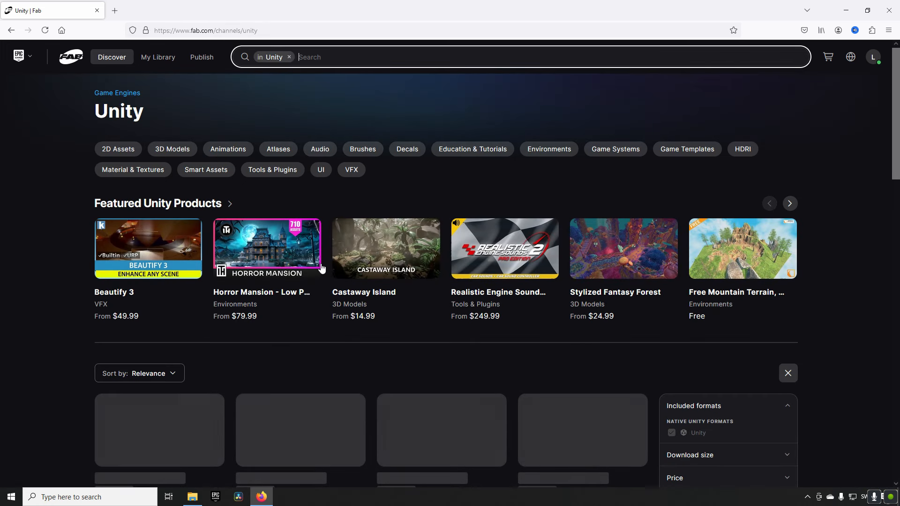
click(268, 248)
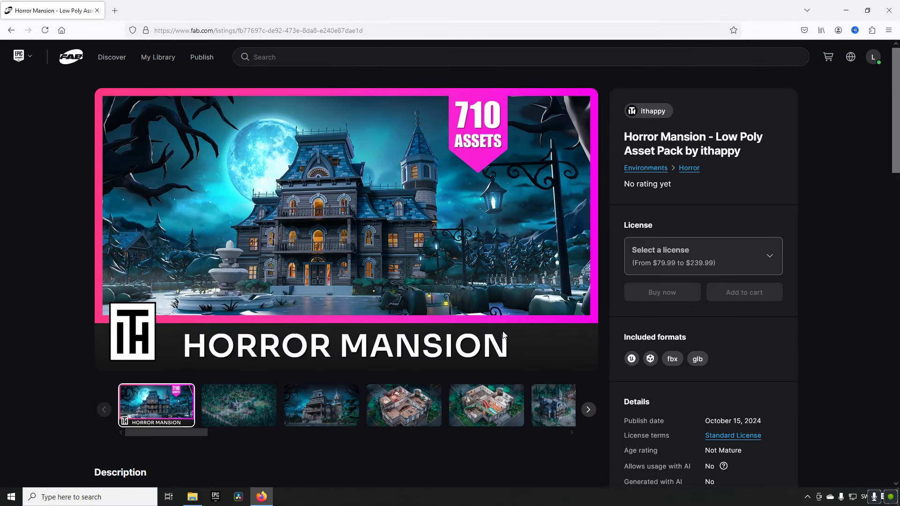
mouse_move(649, 110)
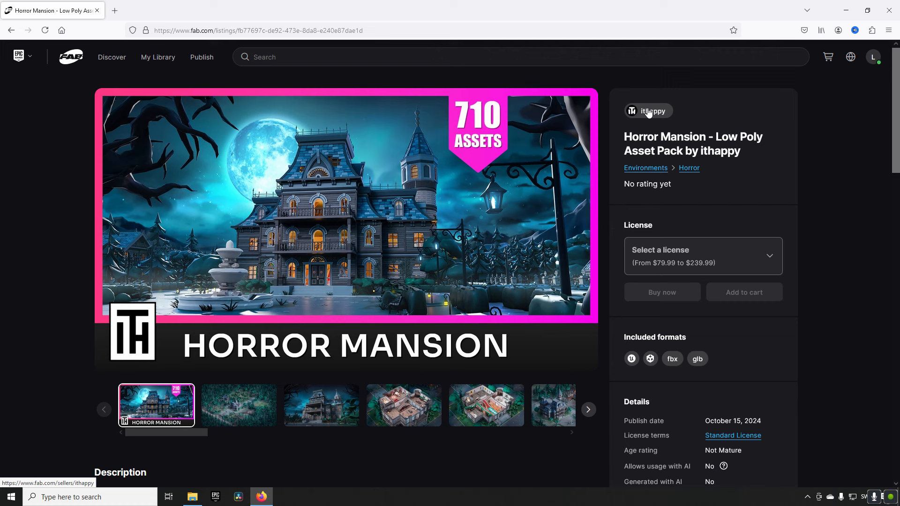
click(653, 110)
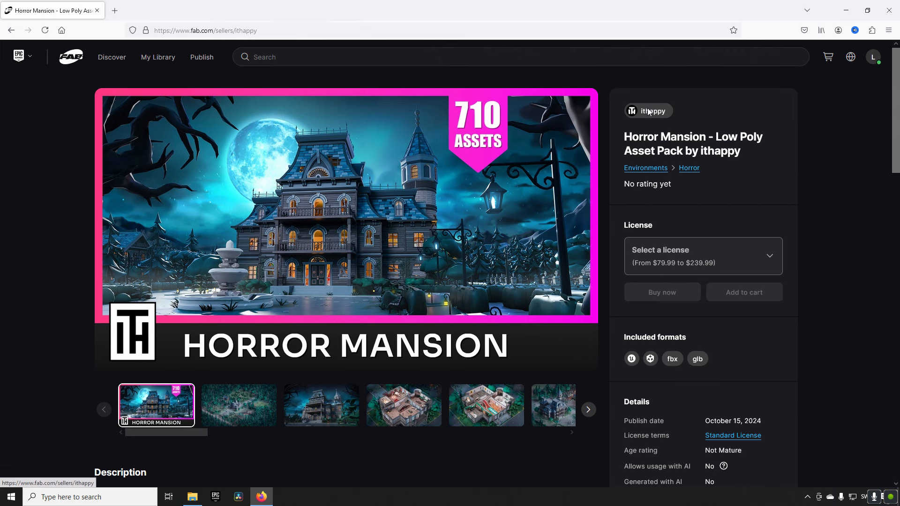
Browse ithappy's All products grid of low poly packs like Worlds Square, Village and School
click(649, 111)
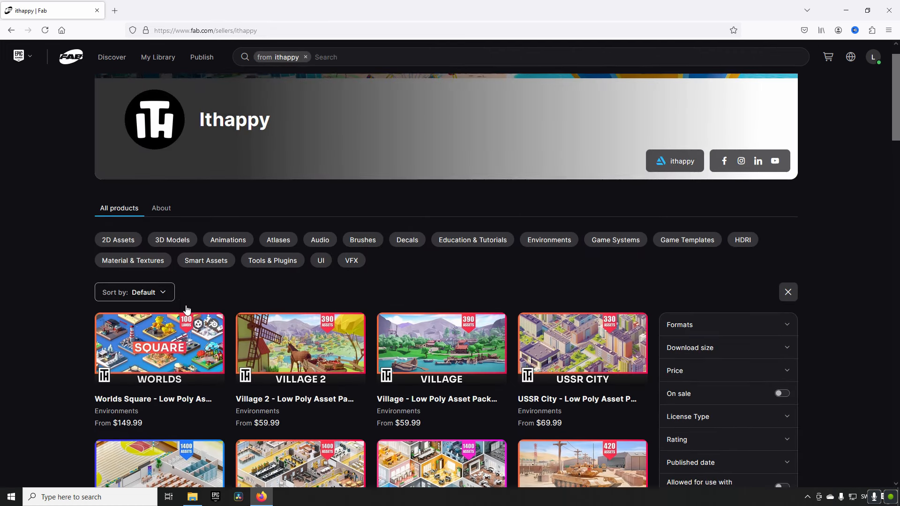
scroll(down, 3)
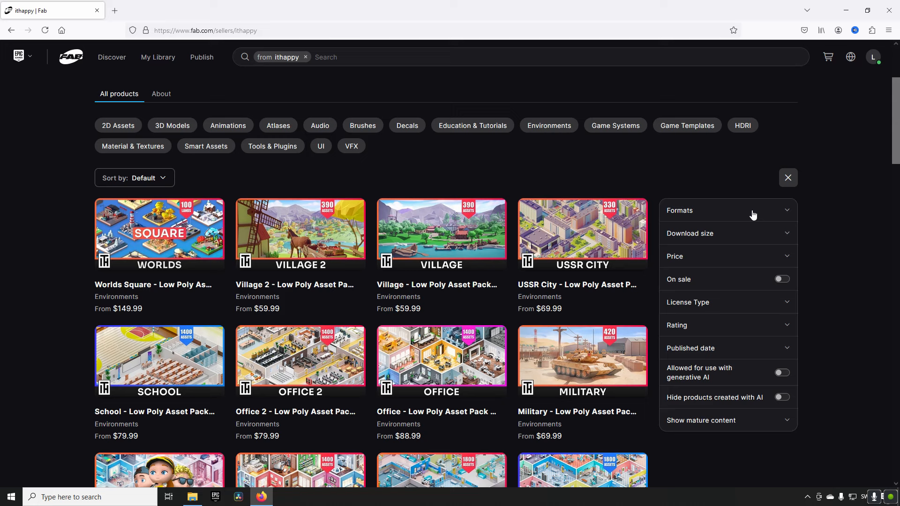
scroll(down, 3)
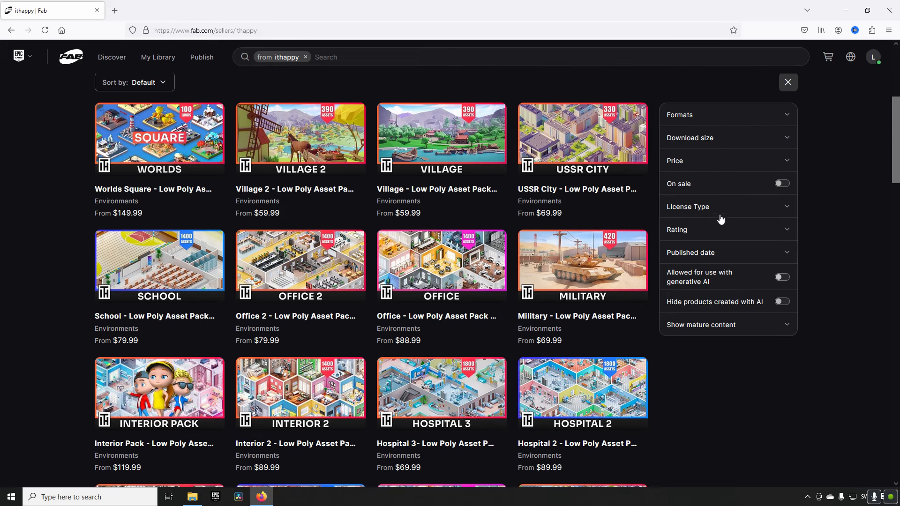
mouse_move(630, 343)
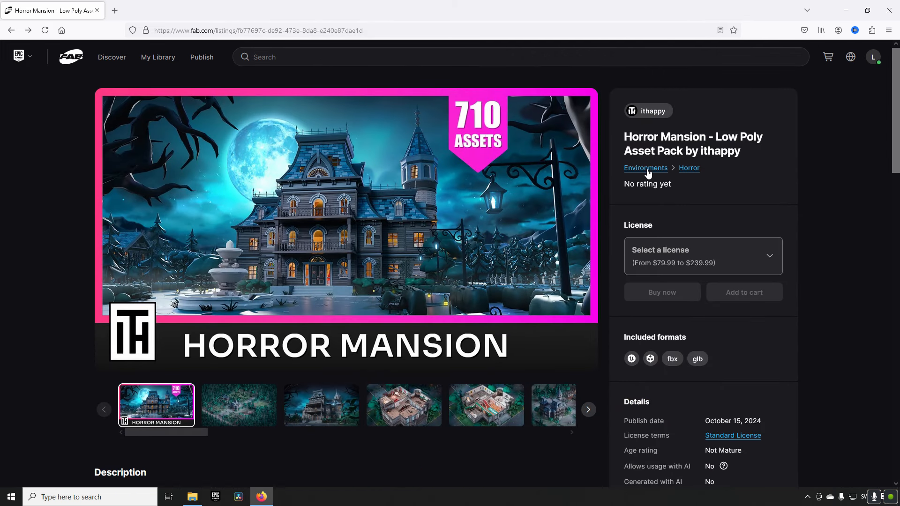
mouse_move(688, 168)
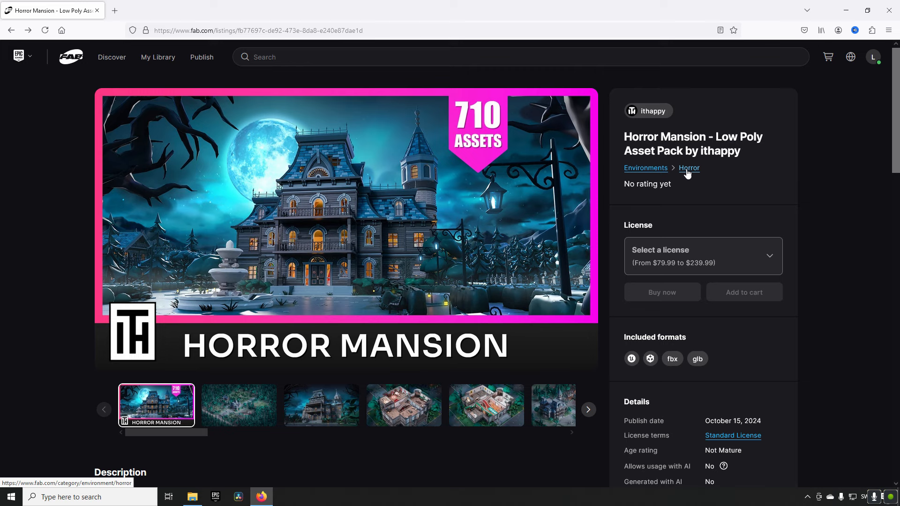
mouse_move(746, 241)
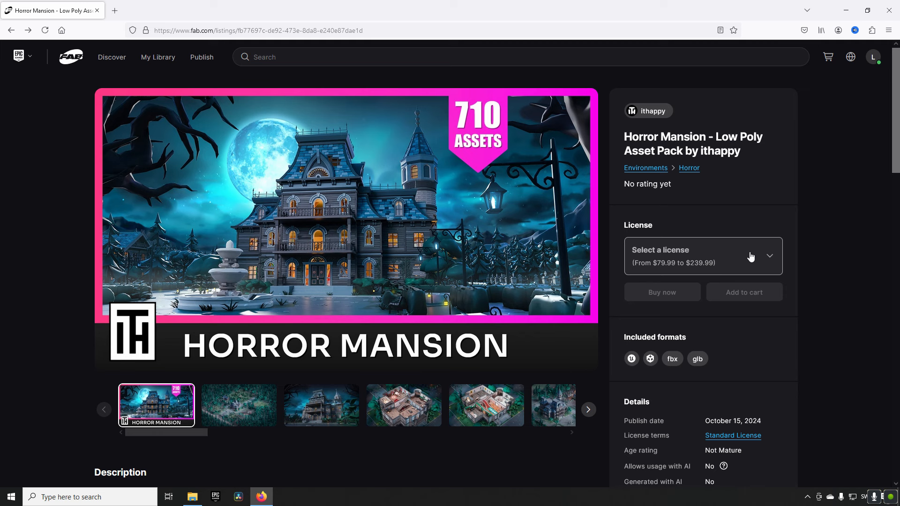
click(701, 256)
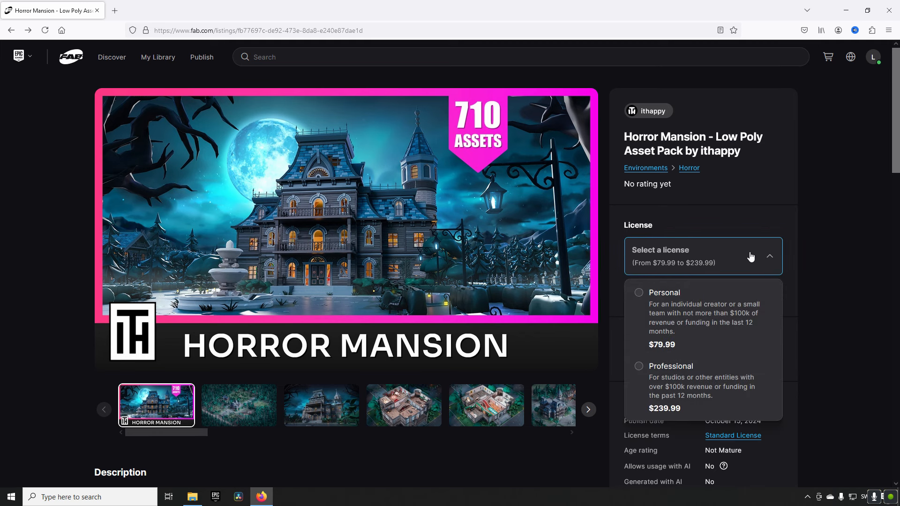
scroll(down, 3)
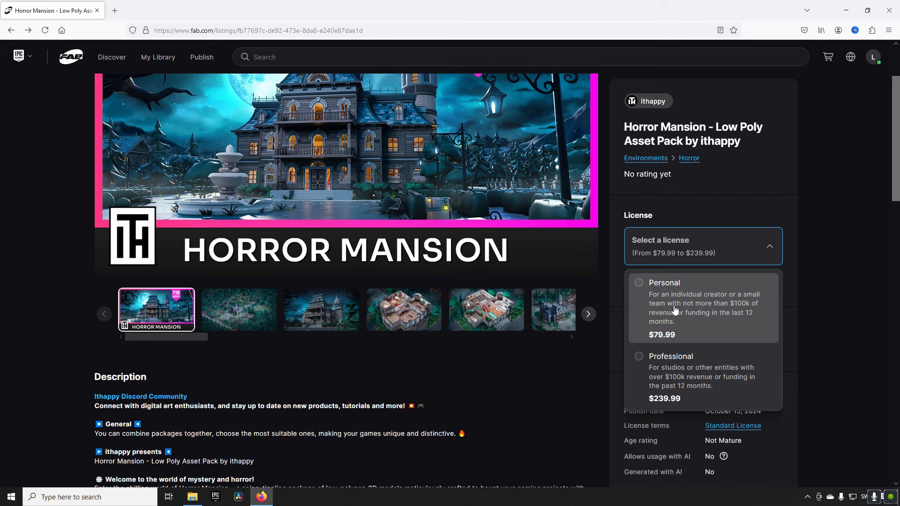
mouse_move(691, 310)
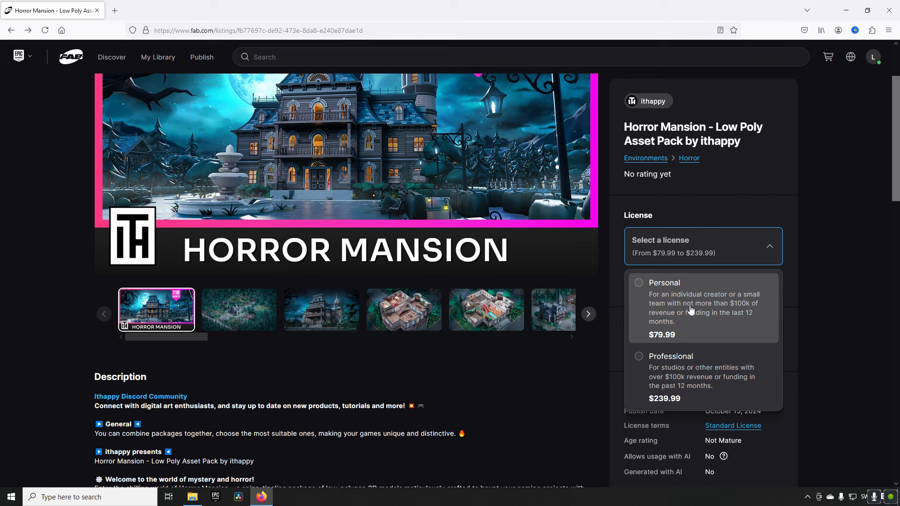
mouse_move(740, 317)
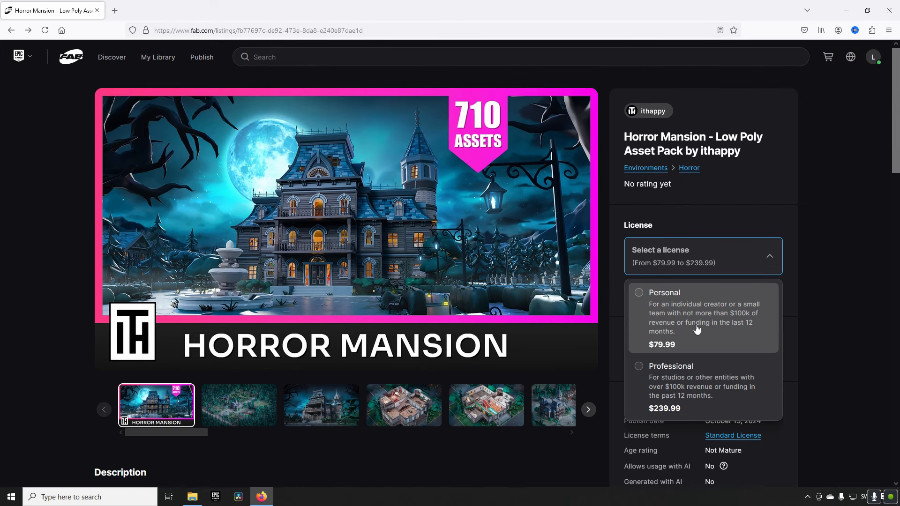
mouse_move(697, 327)
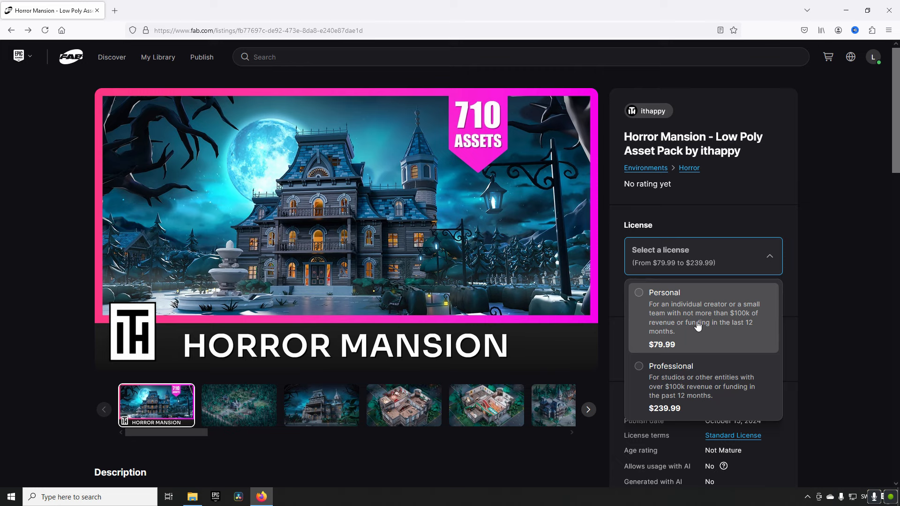
mouse_move(693, 321)
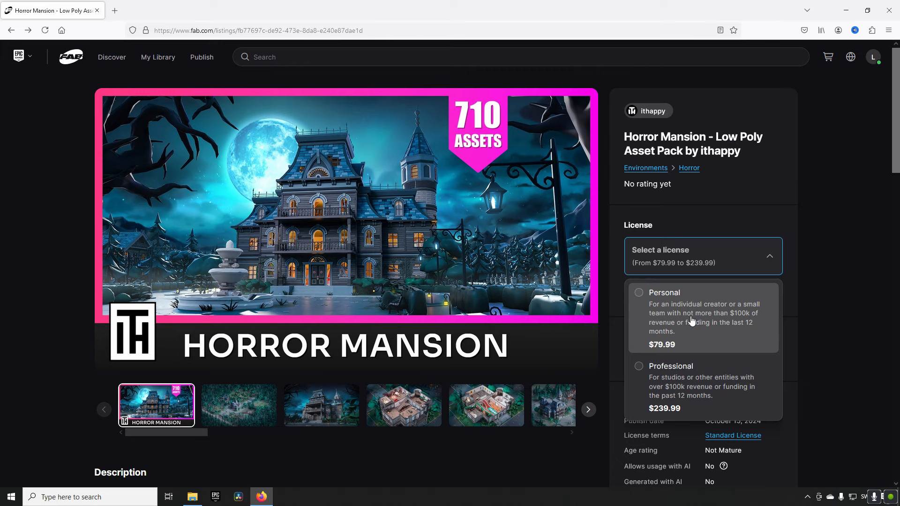
mouse_move(697, 332)
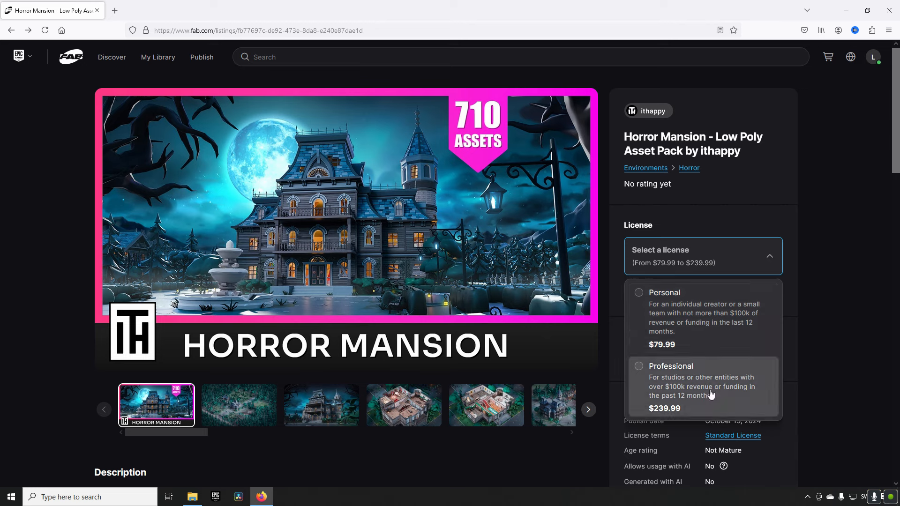
mouse_move(710, 398)
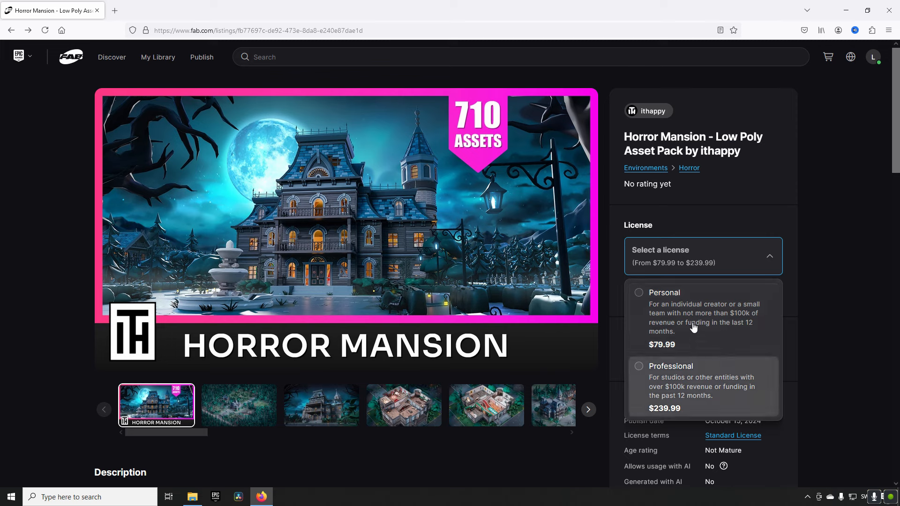
mouse_move(710, 374)
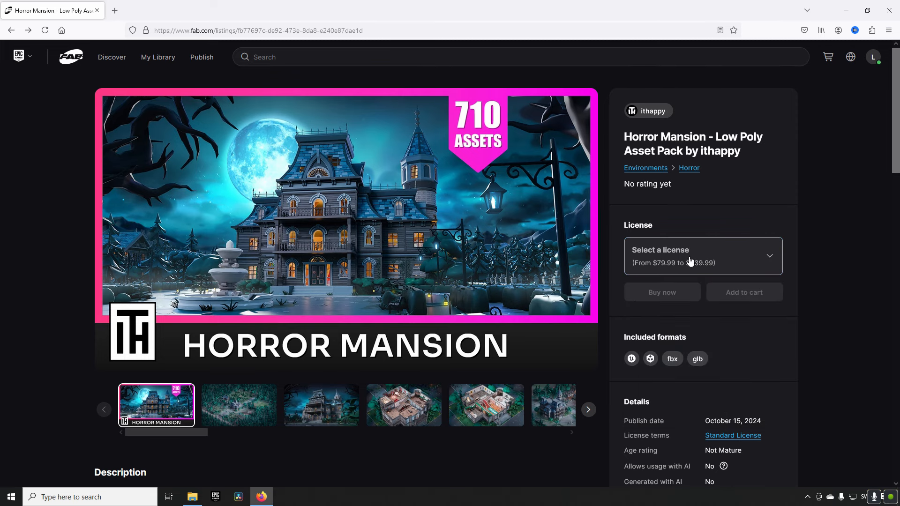
mouse_move(695, 261)
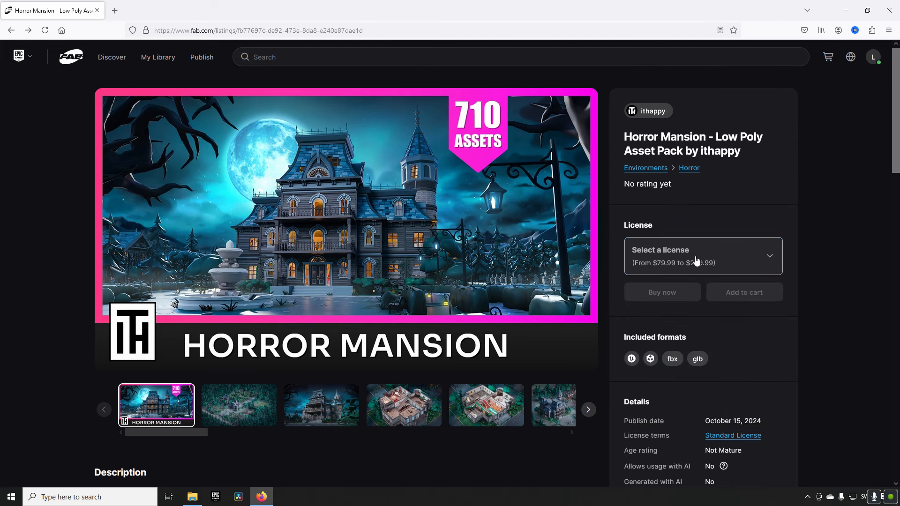
Bring the Horror Mansion description into view and start an extra Fab browser tab
scroll(down, 3)
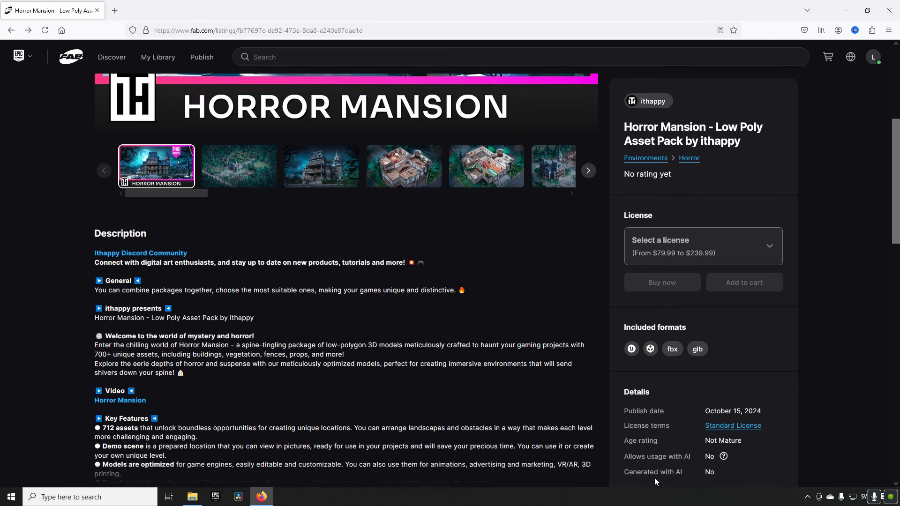
mouse_move(627, 473)
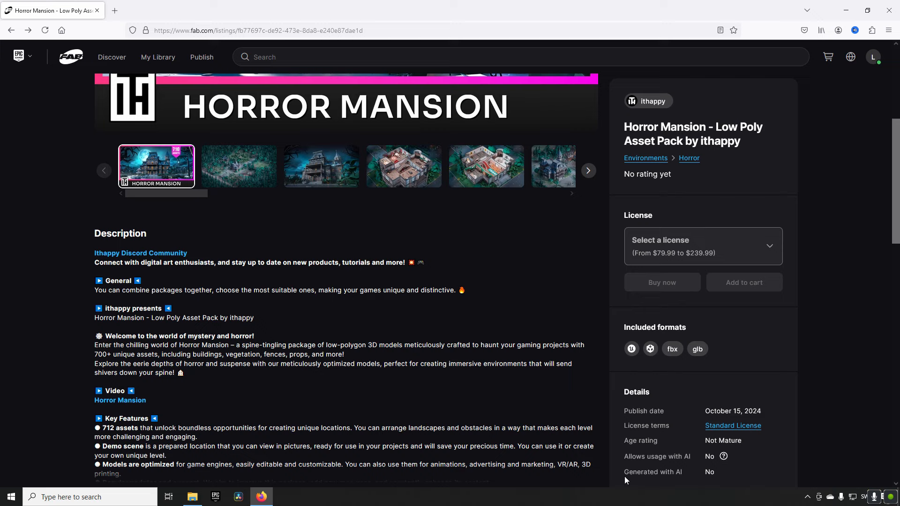
mouse_move(730, 475)
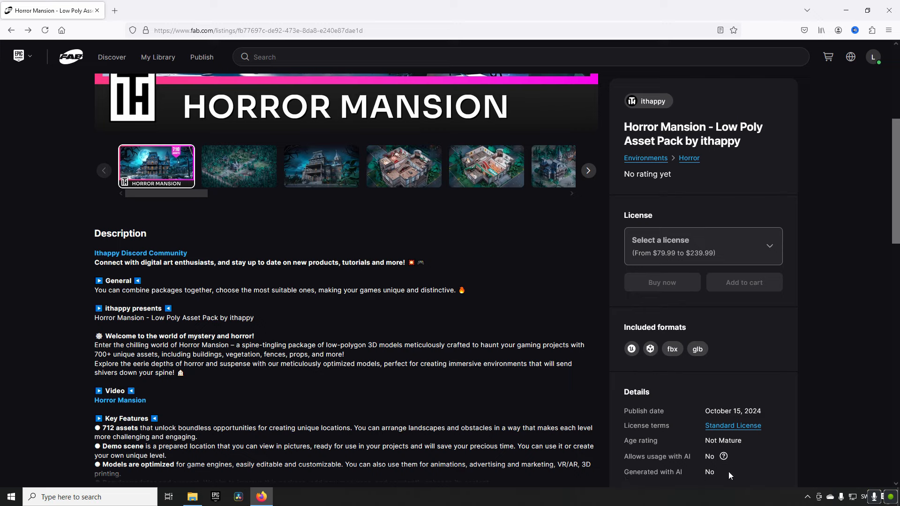
mouse_move(624, 456)
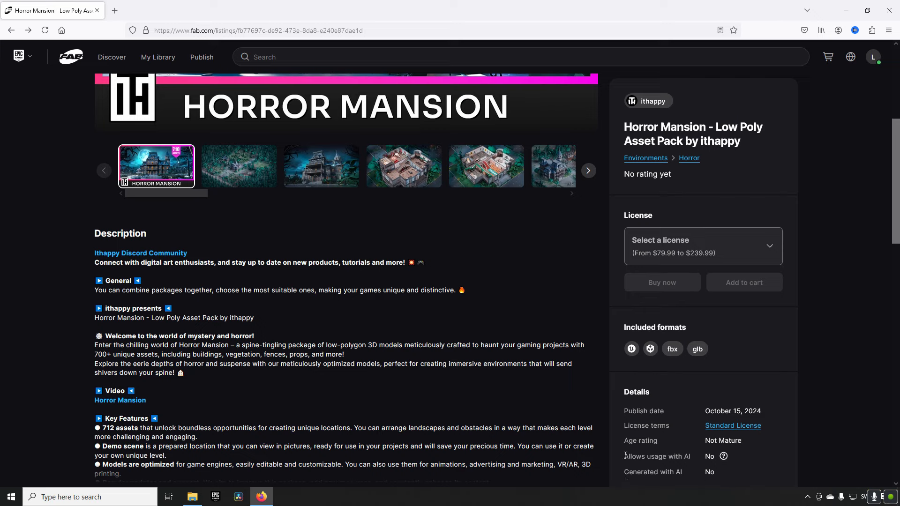
double_click(656, 457)
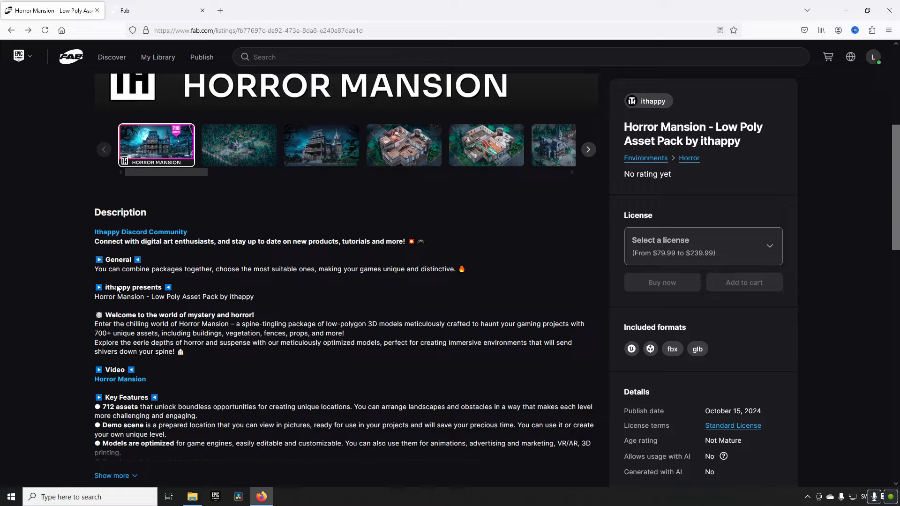
Reach the Included formats and tags section and show details for the Unreal Engine format
scroll(down, 3)
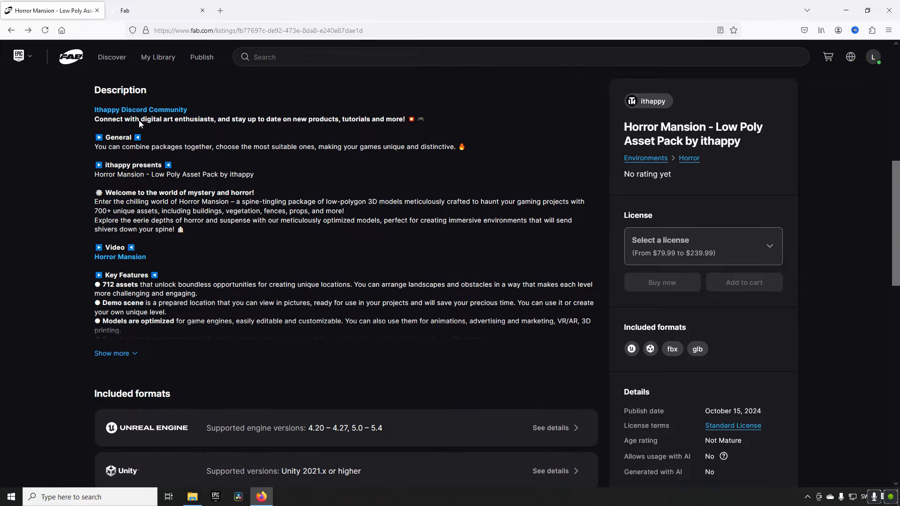
scroll(down, 3)
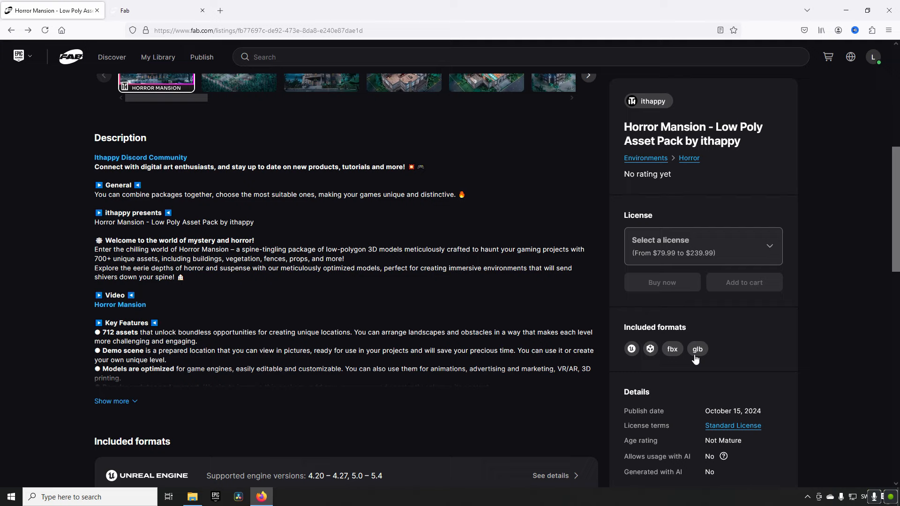
mouse_move(649, 353)
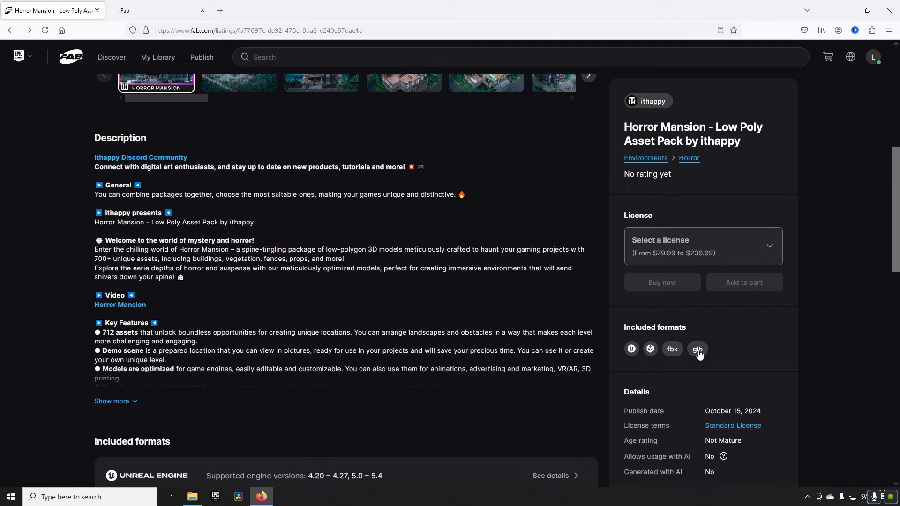
scroll(down, 3)
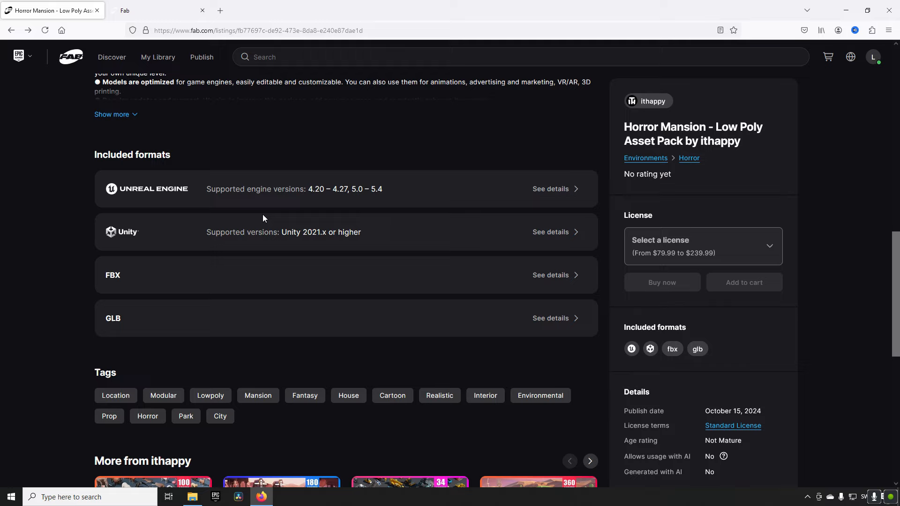
click(549, 231)
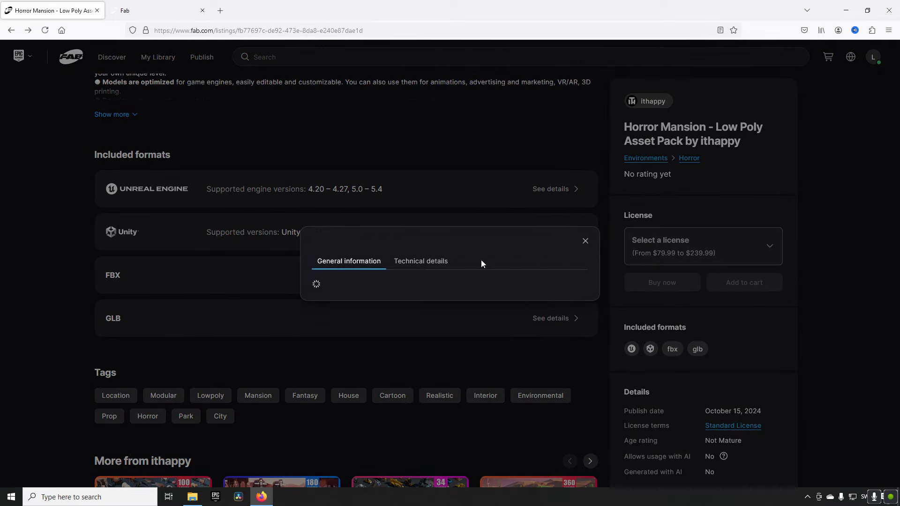
click(550, 188)
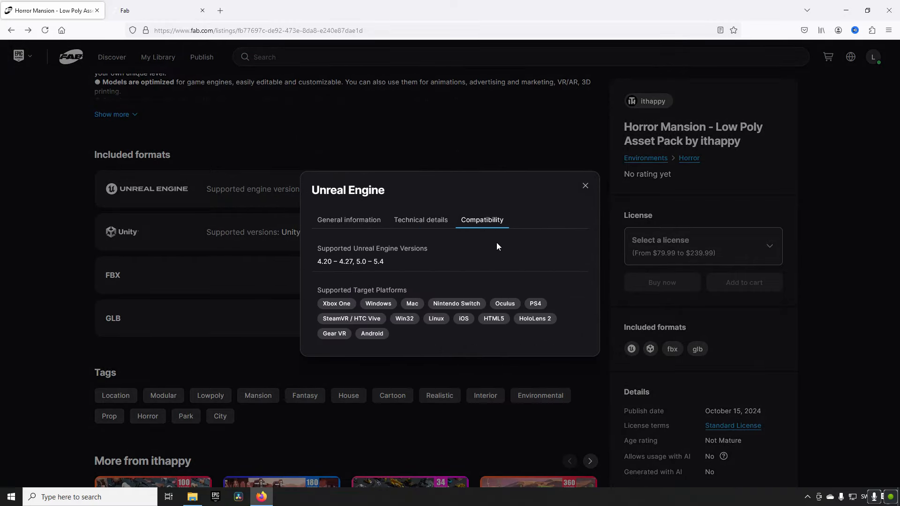
click(585, 186)
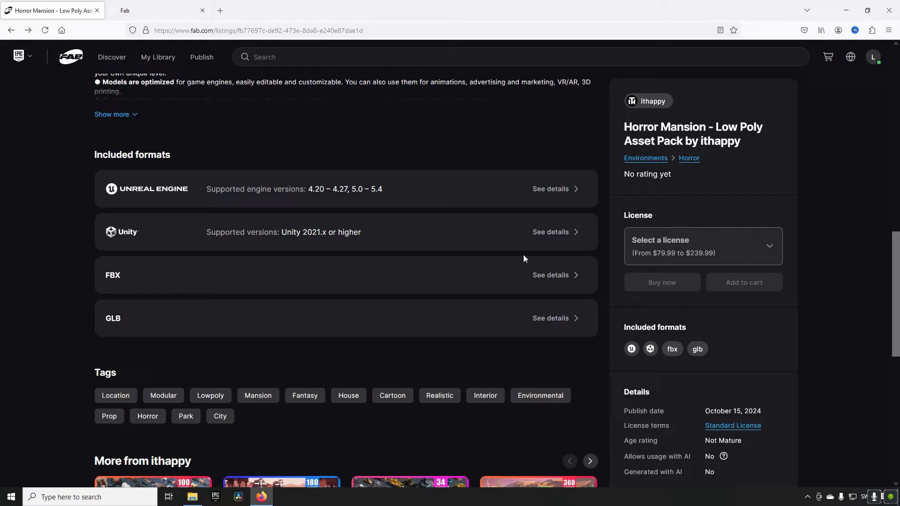
scroll(down, 3)
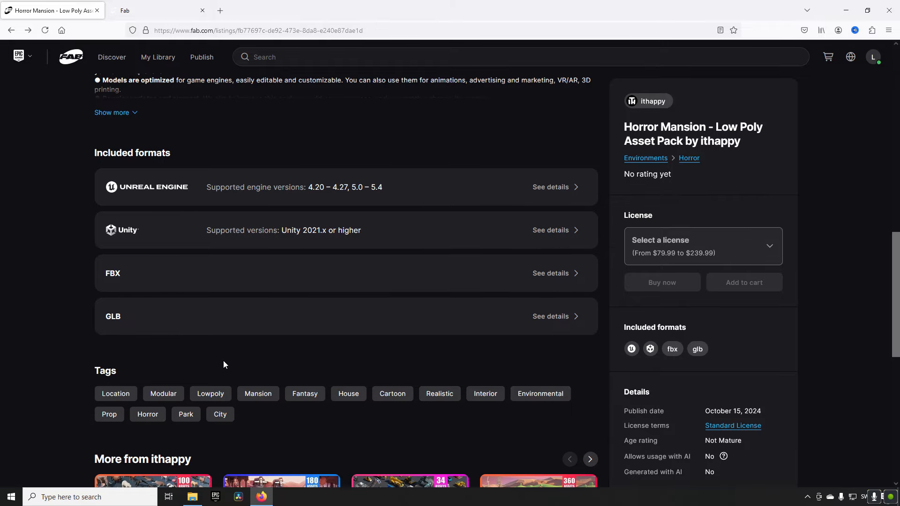
scroll(down, 3)
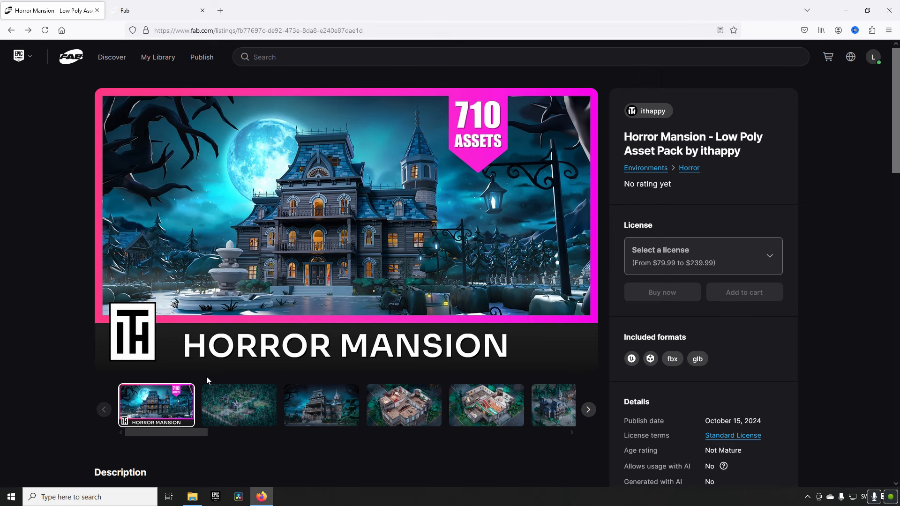
Navigate from the listing to the Unity channel page with its featured Unity products
scroll(down, 3)
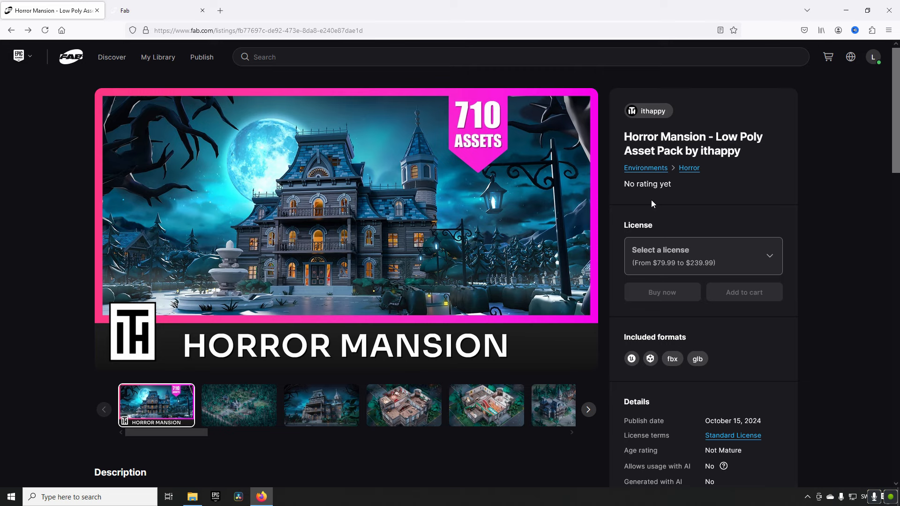
mouse_move(631, 184)
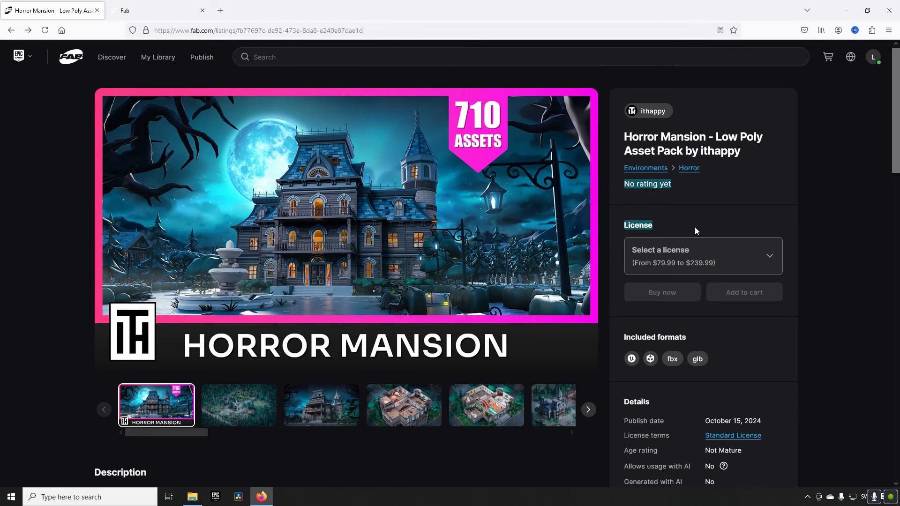
scroll(down, 3)
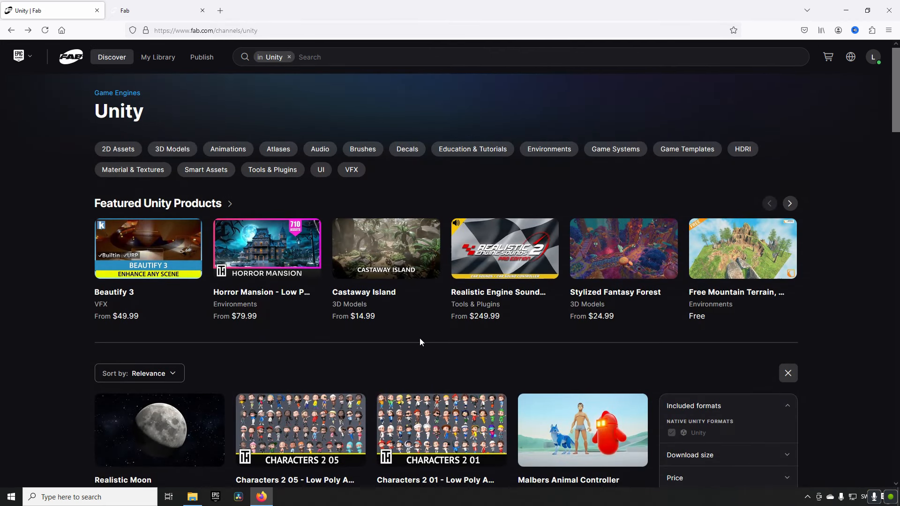
mouse_move(133, 79)
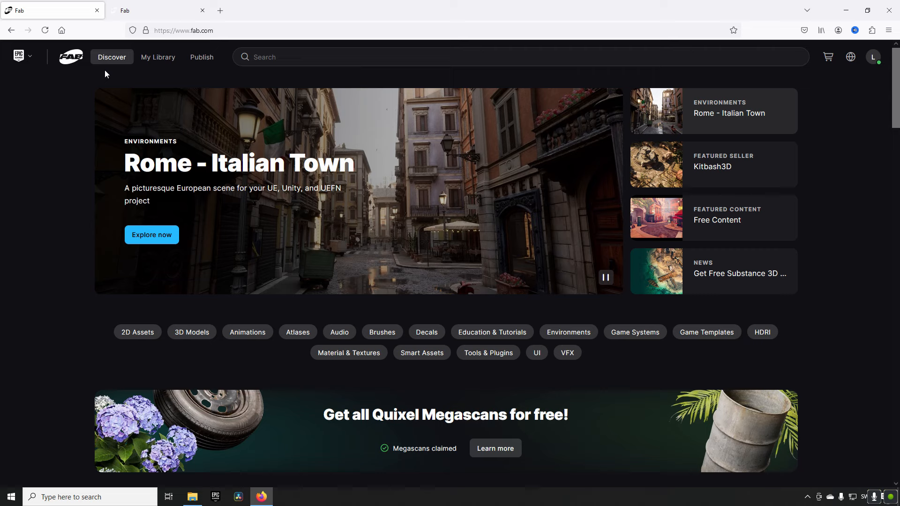
From the Discover menu's Product Types, go to the 3D Models category
click(111, 57)
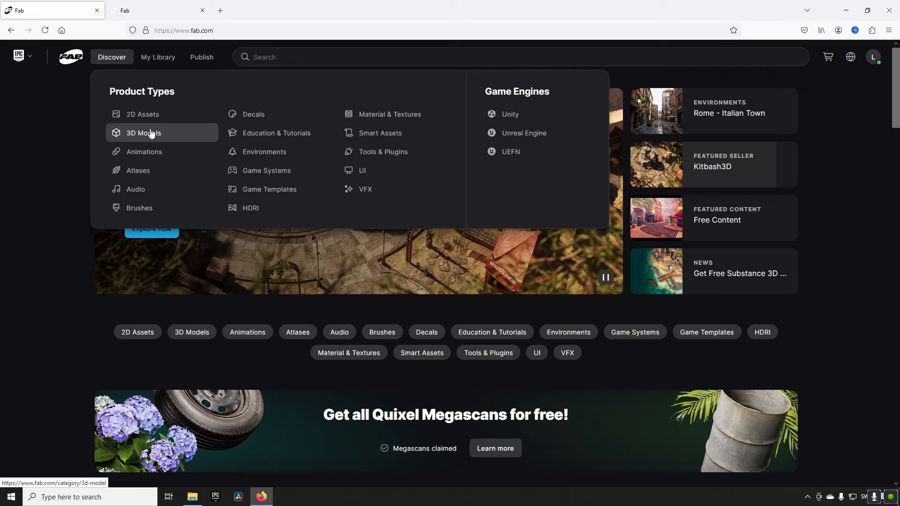
click(144, 133)
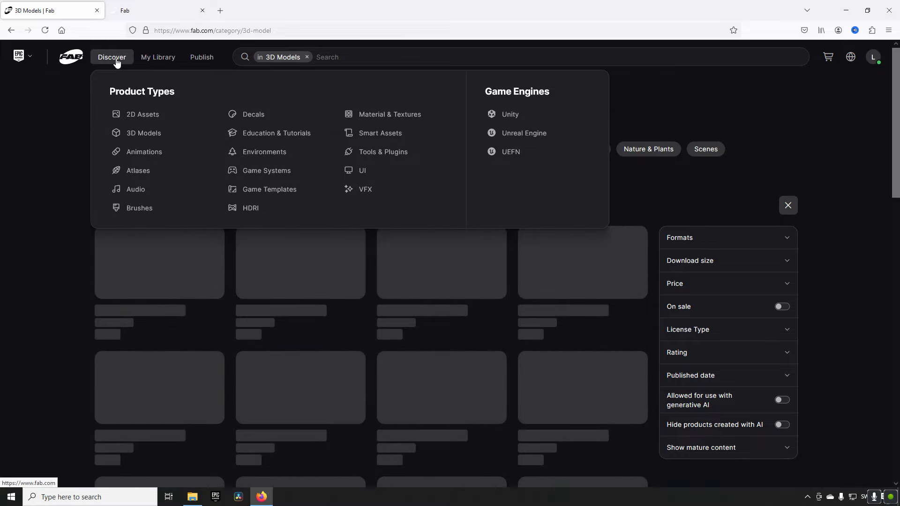
mouse_move(119, 75)
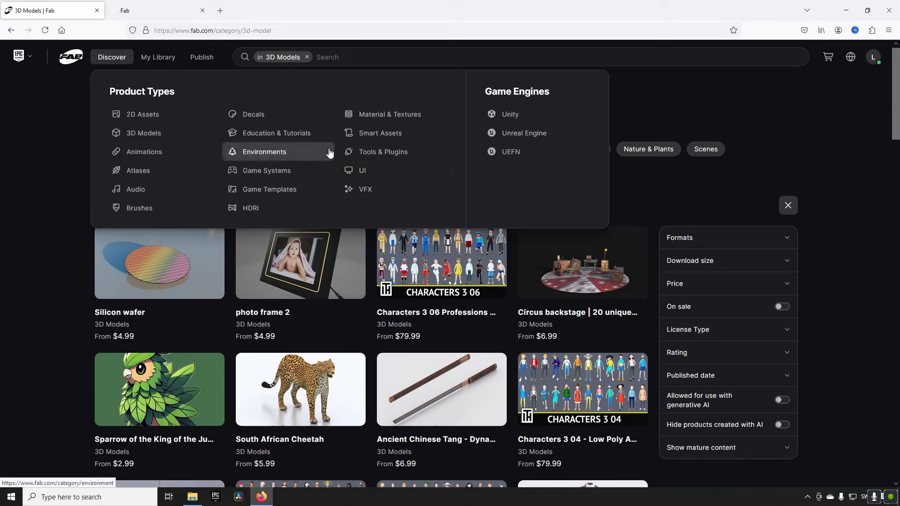
mouse_move(362, 170)
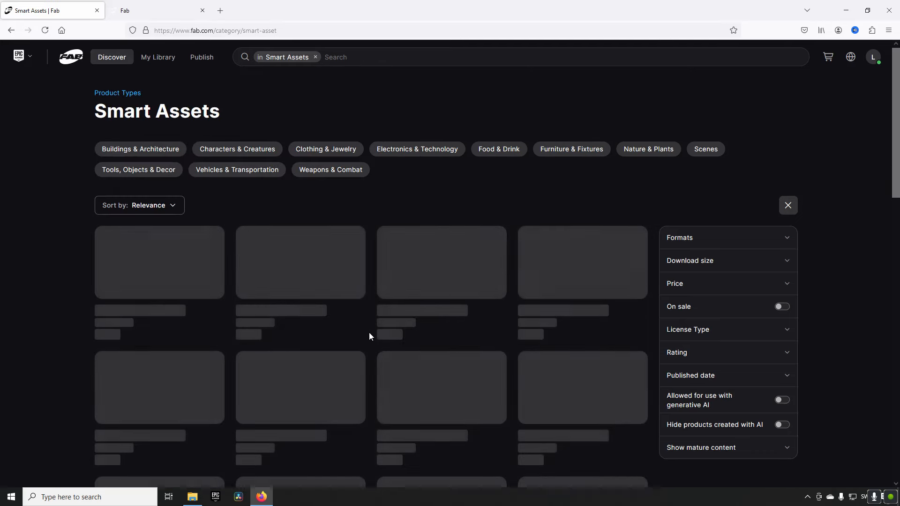
mouse_move(457, 208)
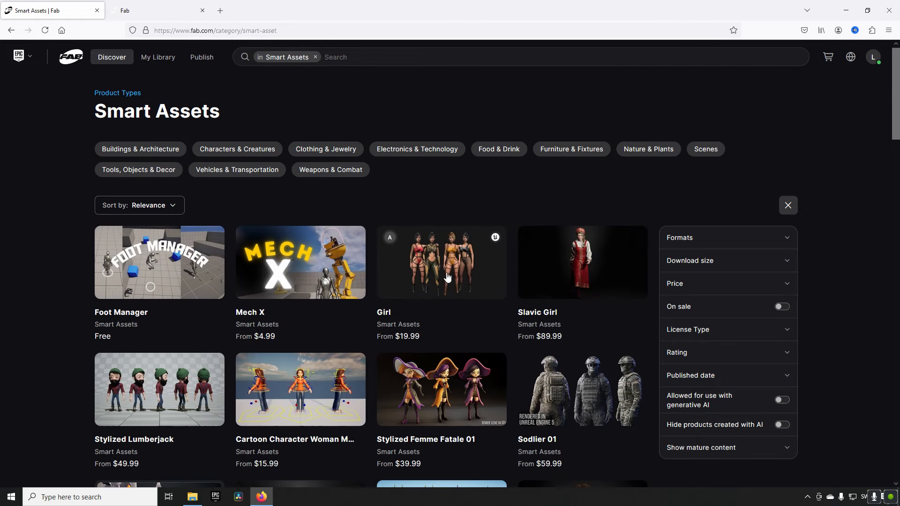
mouse_move(449, 278)
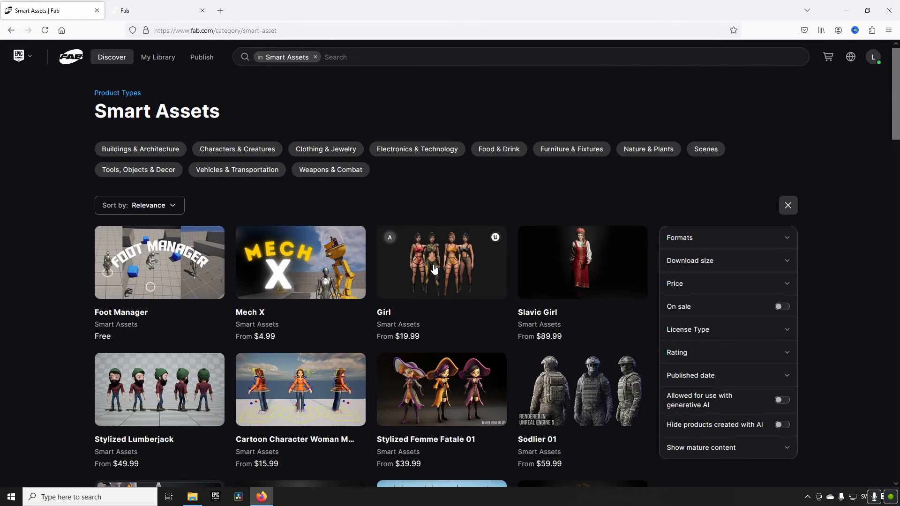
mouse_move(431, 265)
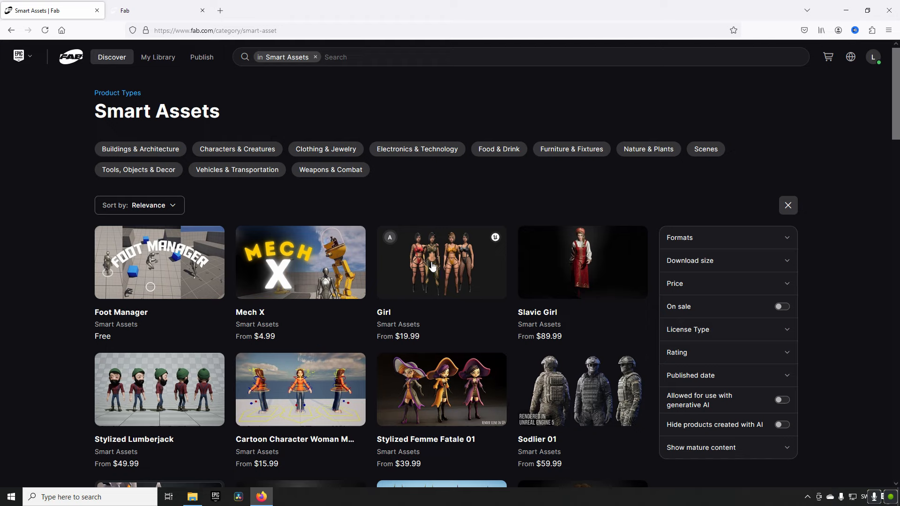
mouse_move(458, 270)
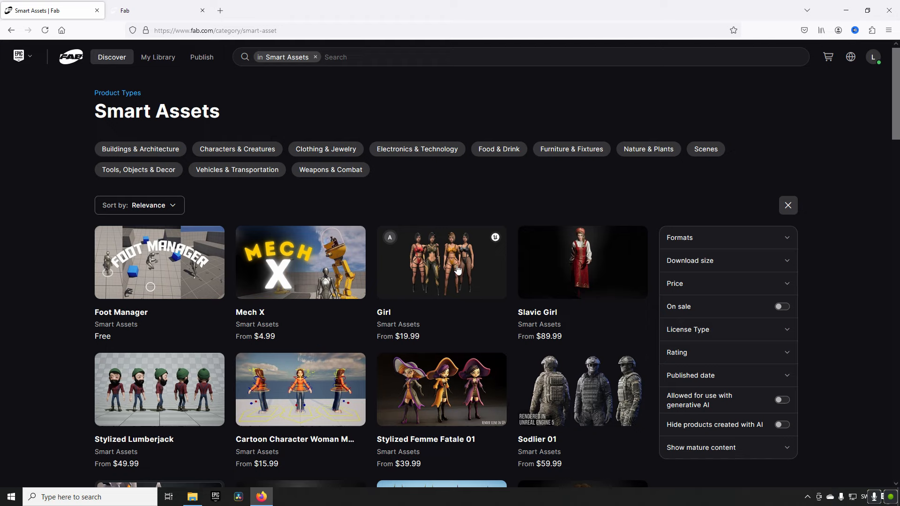
mouse_move(425, 267)
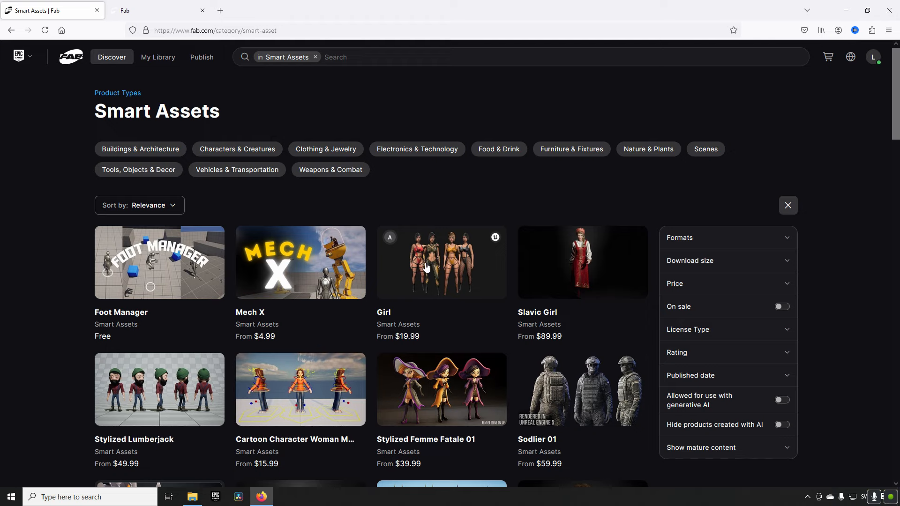
mouse_move(402, 223)
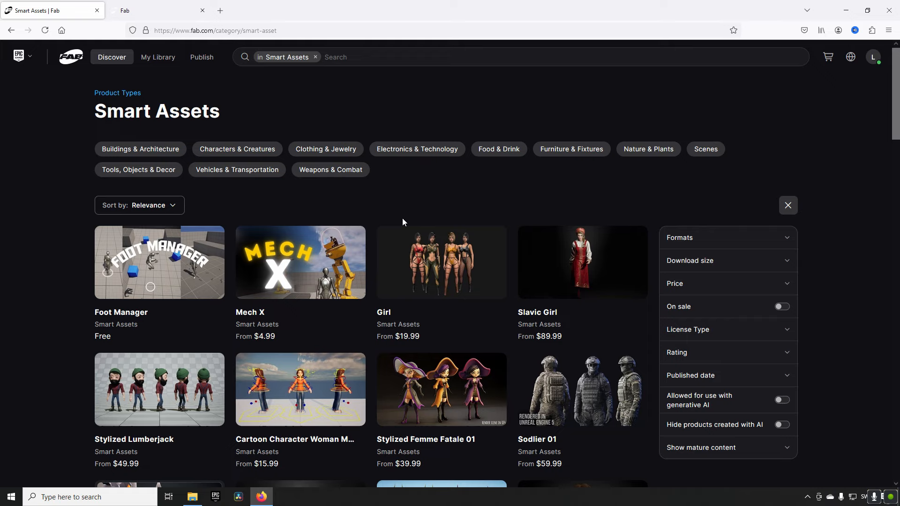
mouse_move(417, 226)
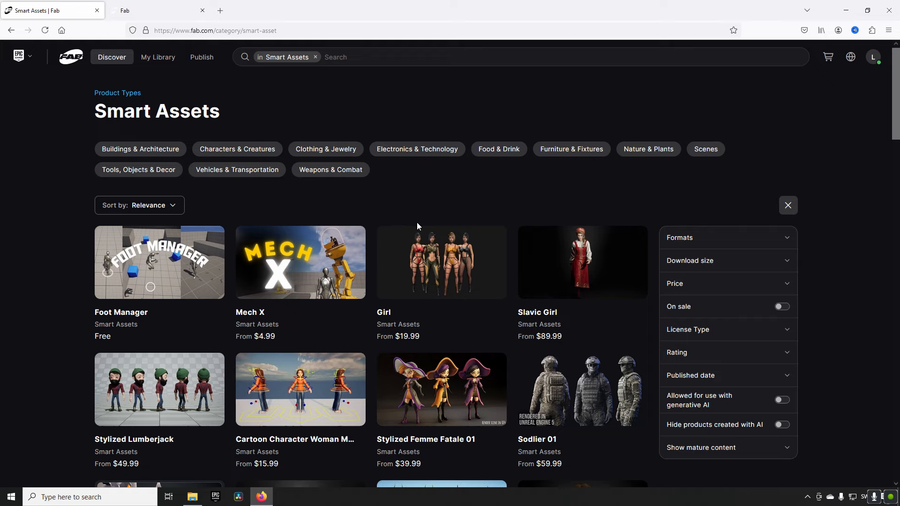
mouse_move(422, 214)
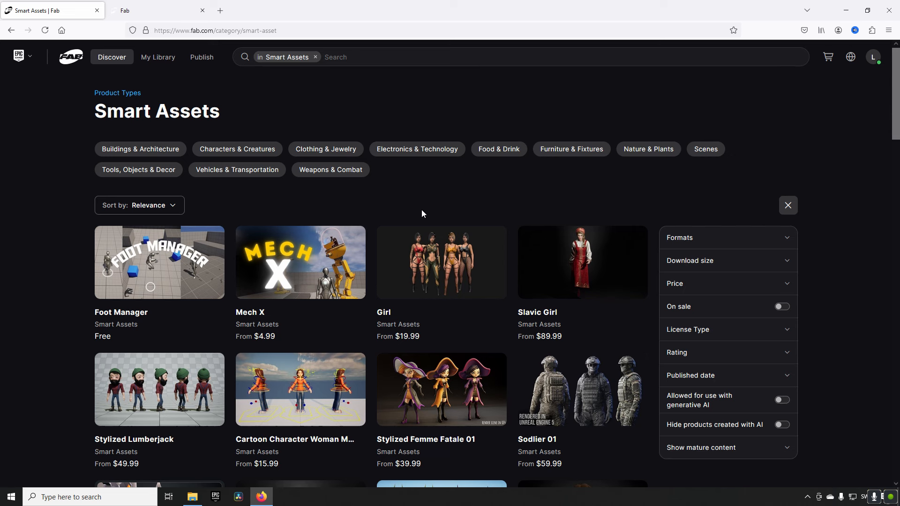
Return from Smart Assets to the Discover home page with its Product Types menu
click(112, 57)
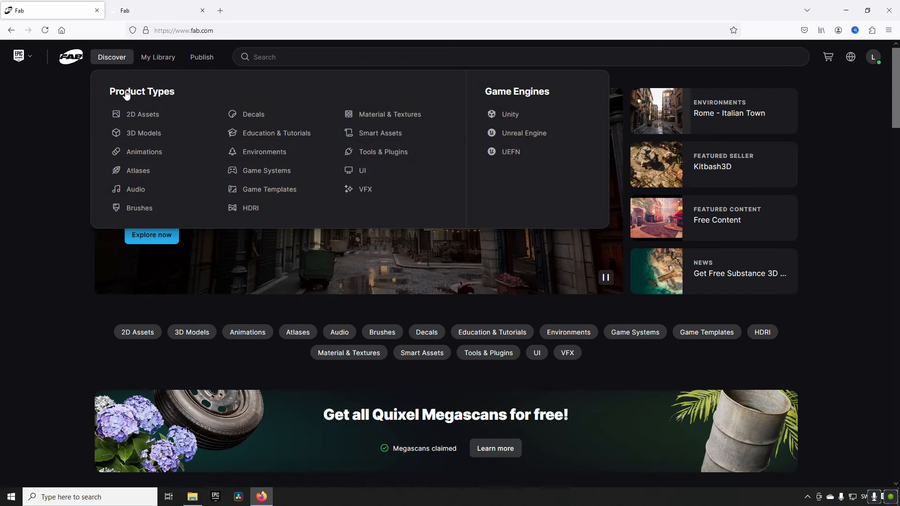
mouse_move(143, 133)
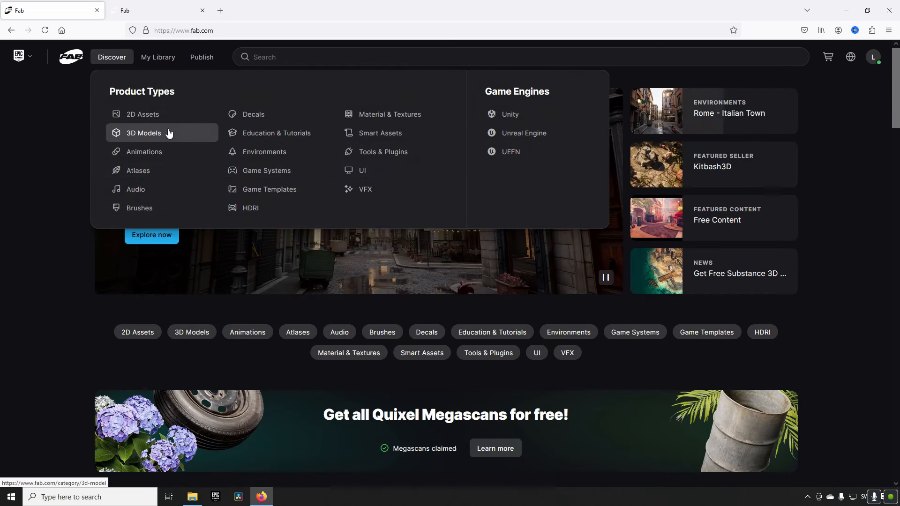
Go to the 3D Models category and open the South African Cheetah listing
click(144, 132)
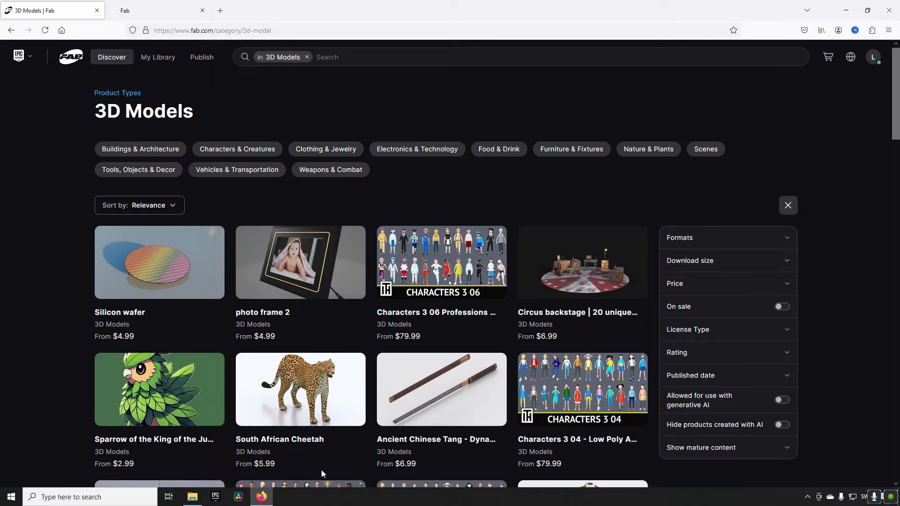
click(300, 389)
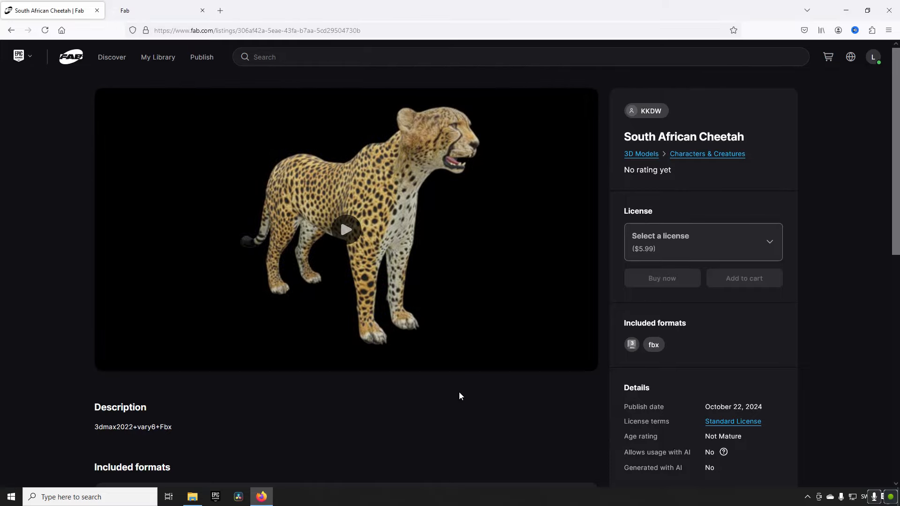
Start the cheetah's interactive 3D viewer from its preview image and let it load
click(346, 230)
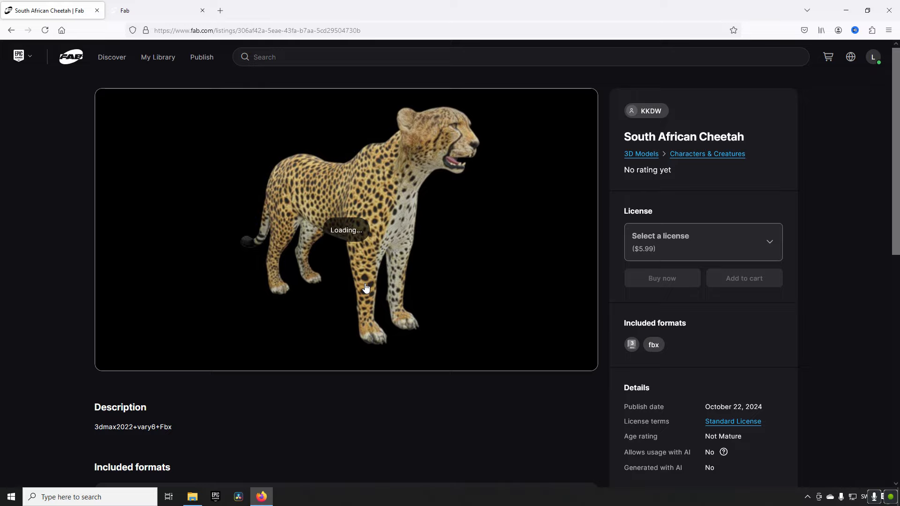
mouse_move(379, 299)
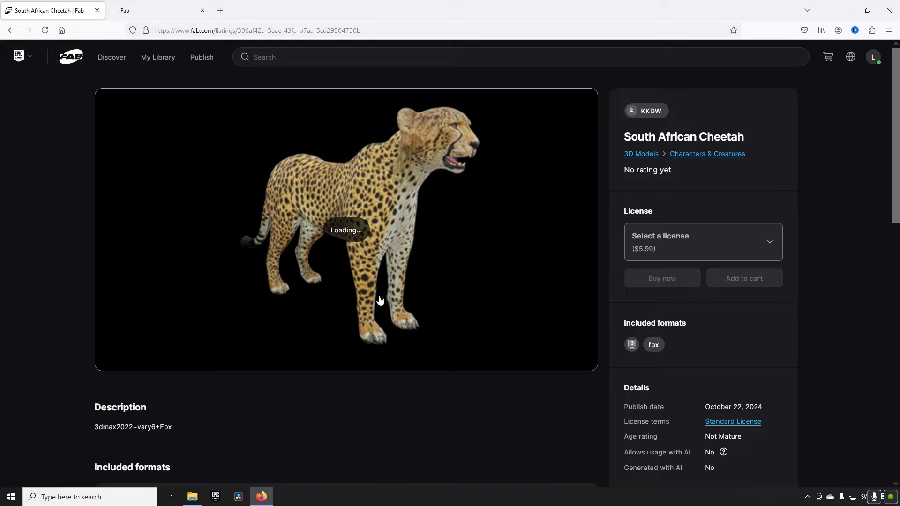
mouse_move(465, 368)
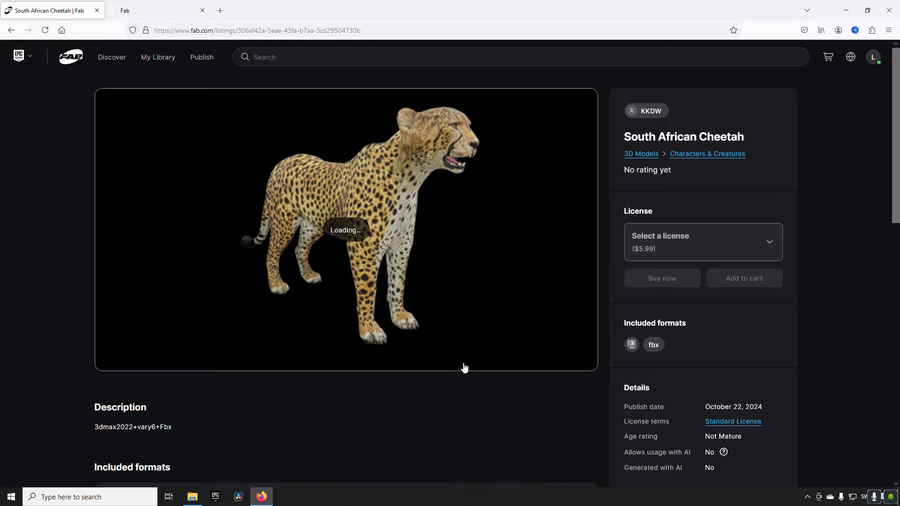
scroll(down, 3)
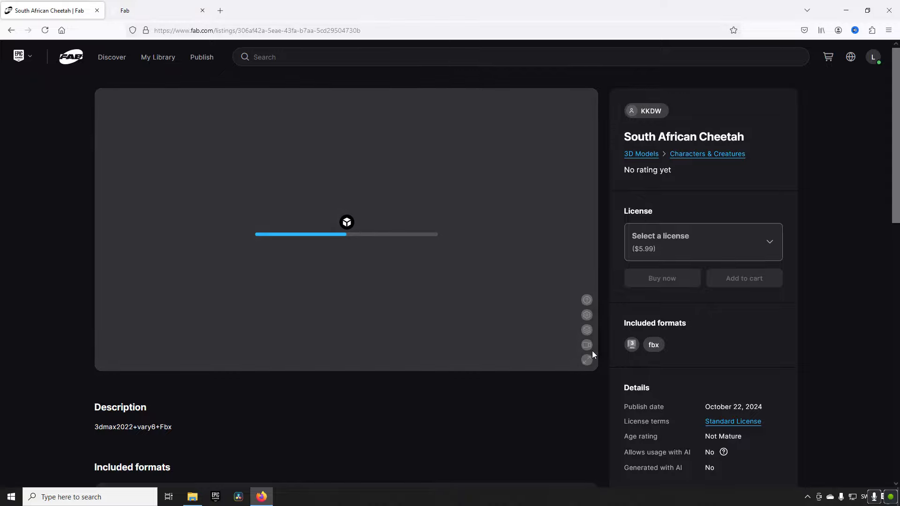
mouse_move(587, 299)
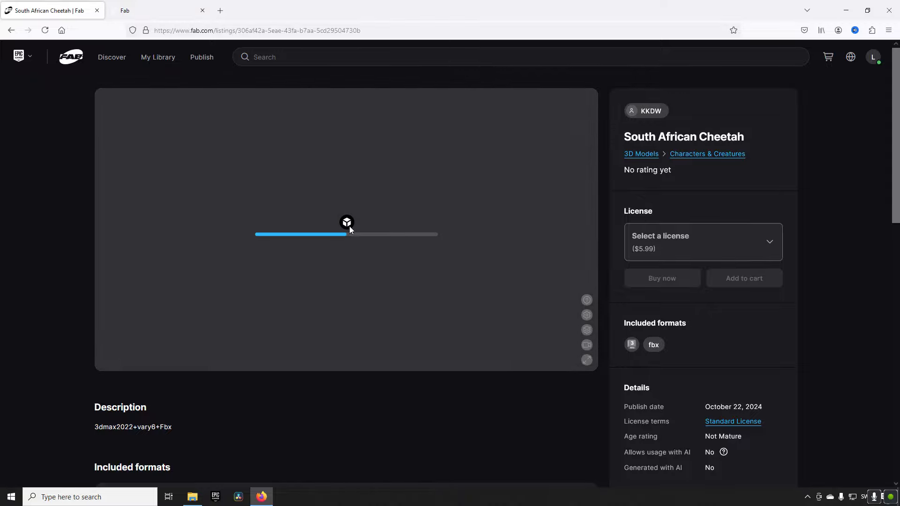
mouse_move(363, 275)
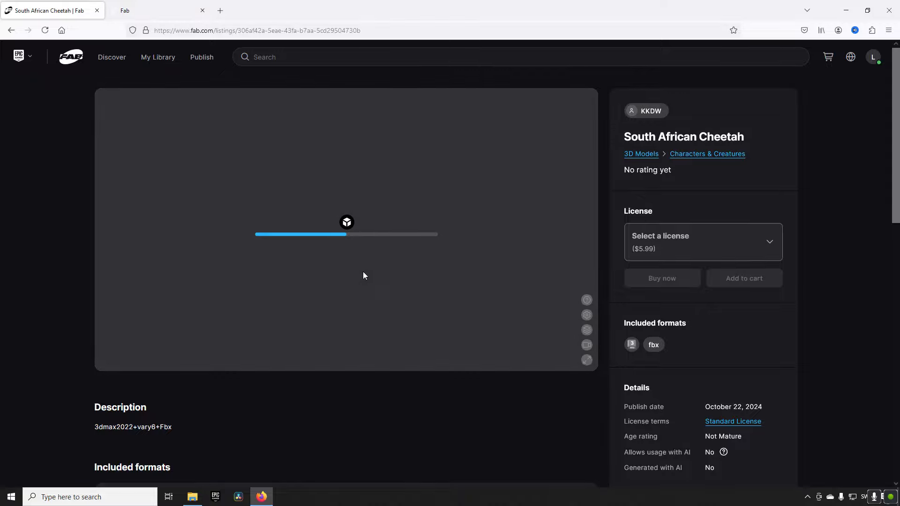
mouse_move(594, 306)
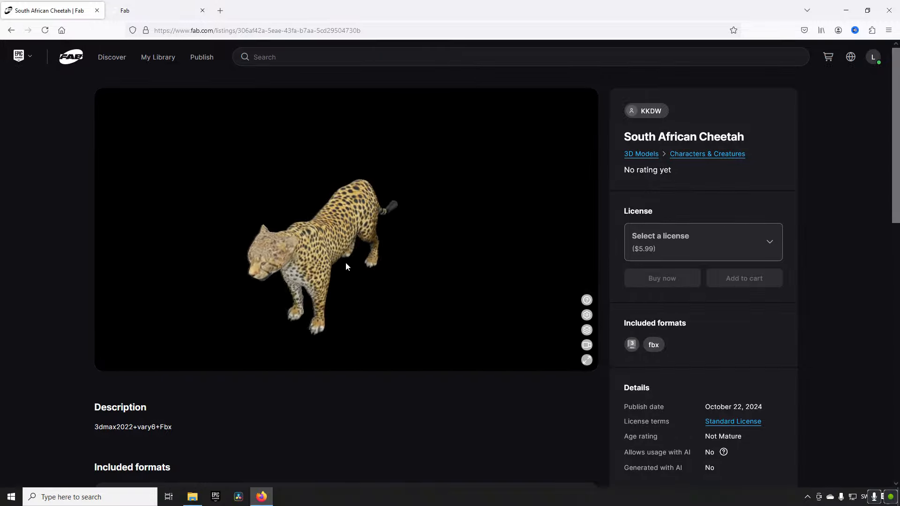
Orbit the cheetah, show the inspector's scene metrics, then view it in wireframe and matcap
drag(344, 268, 400, 255)
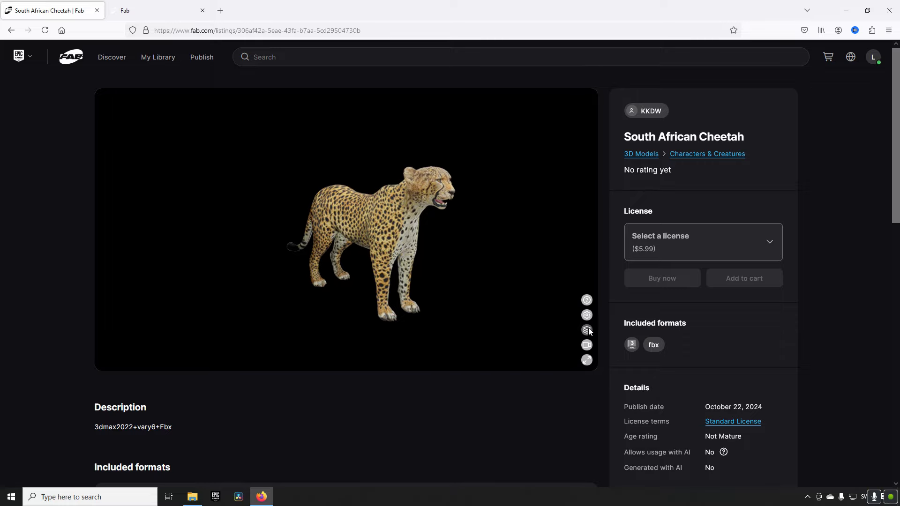
click(586, 330)
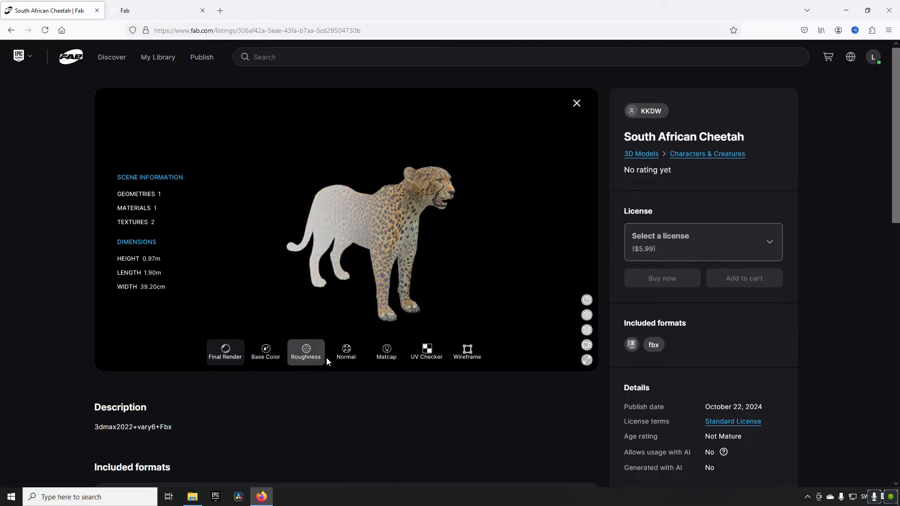
click(467, 351)
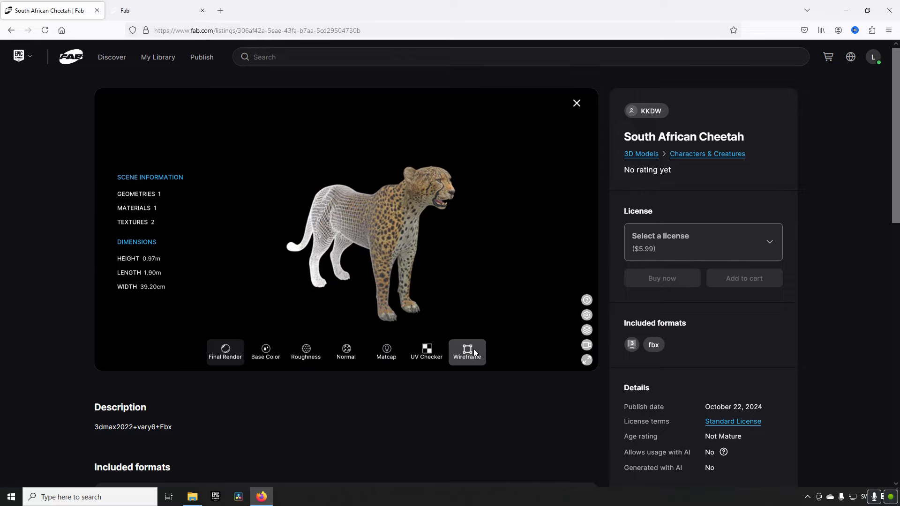
click(385, 352)
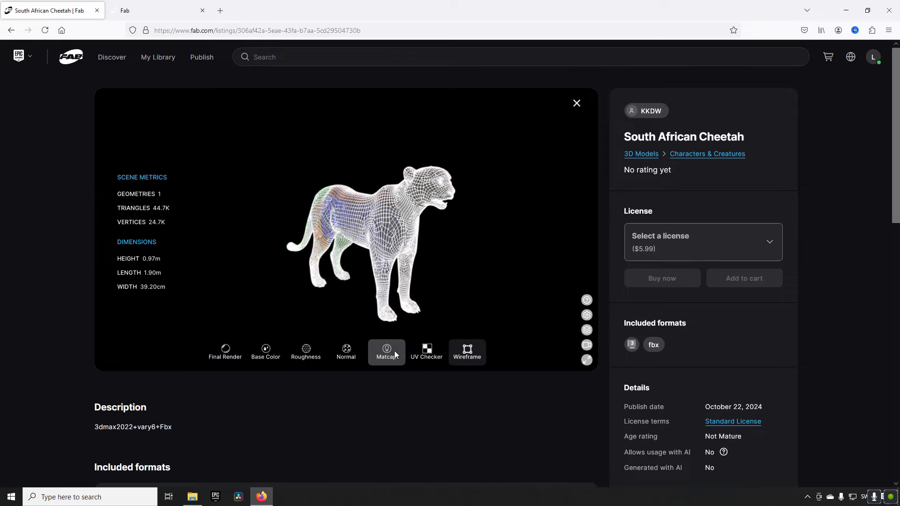
Cycle through the normal and roughness maps, return to matcap and face the cheetah forward
click(346, 352)
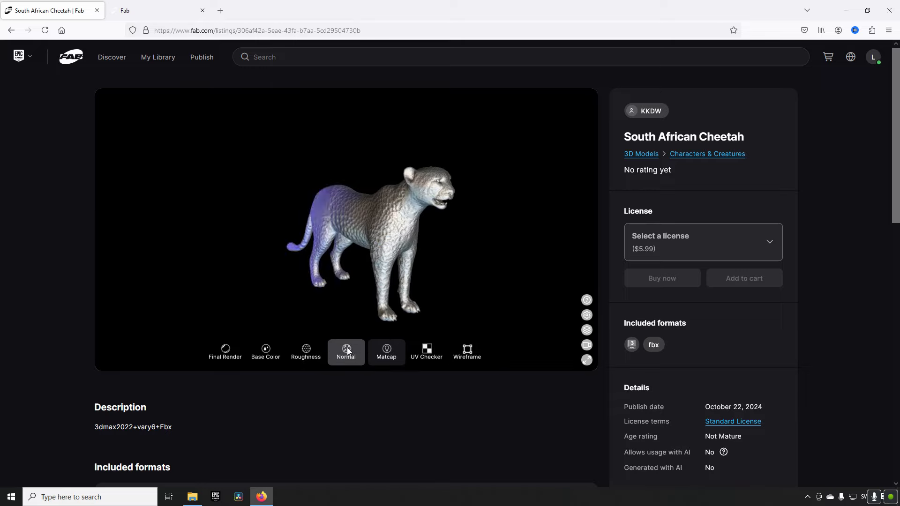
click(305, 352)
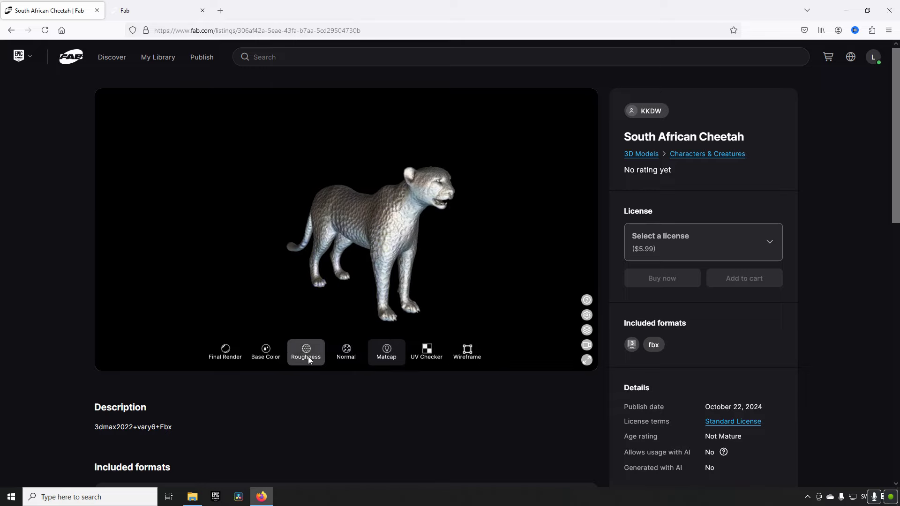
click(385, 352)
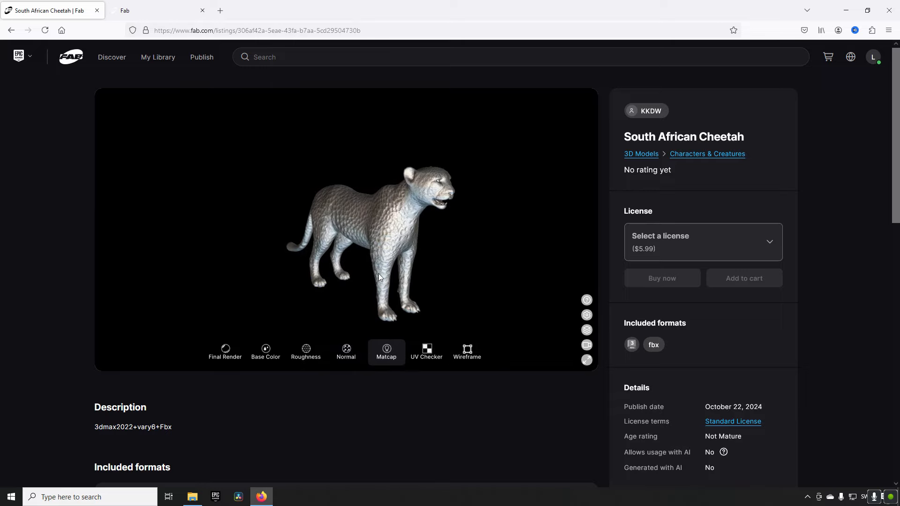
drag(379, 275, 384, 213)
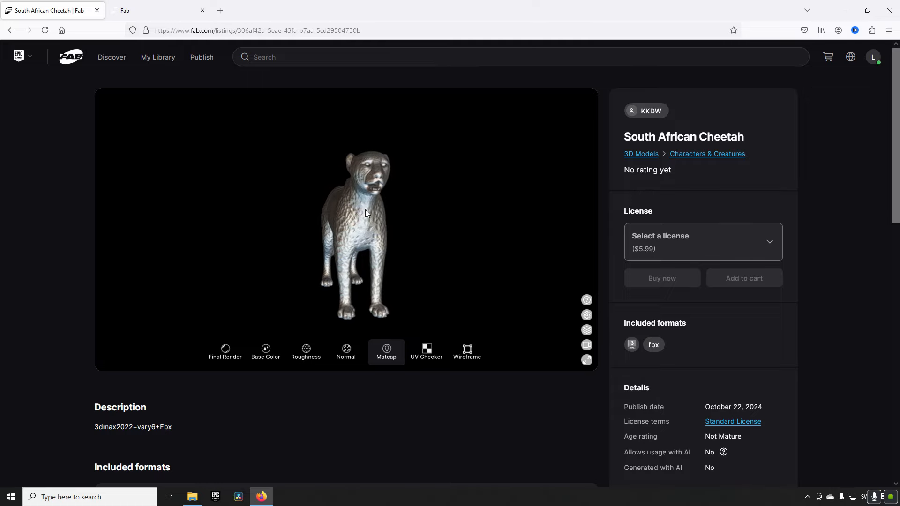
mouse_move(78, 63)
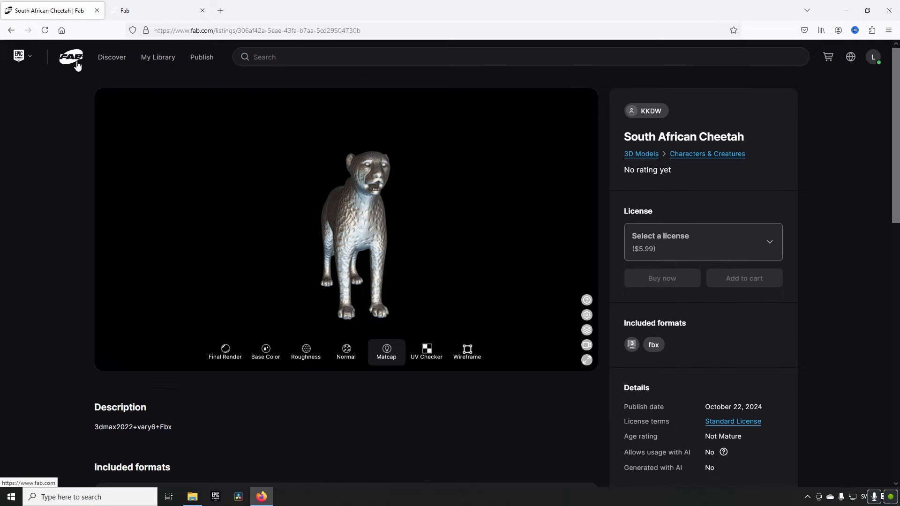
Return to the Fab Discover home page via the logo
click(71, 57)
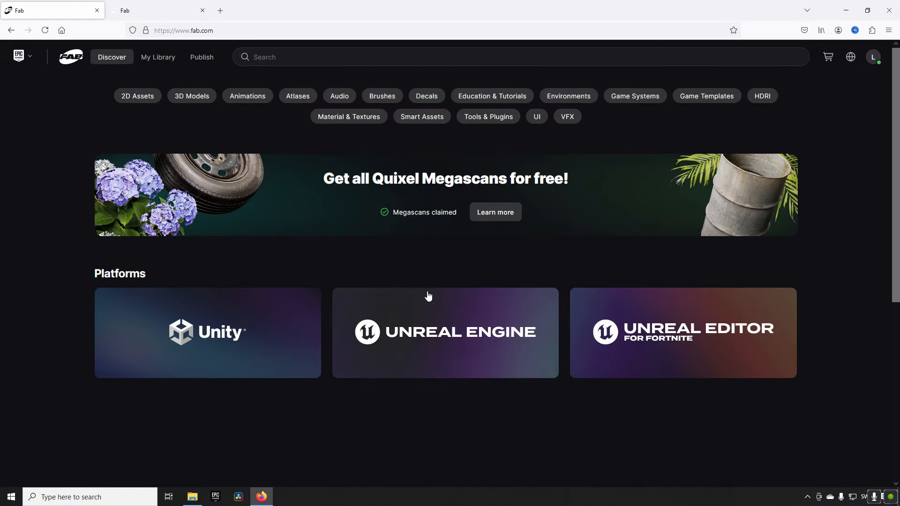
mouse_move(412, 273)
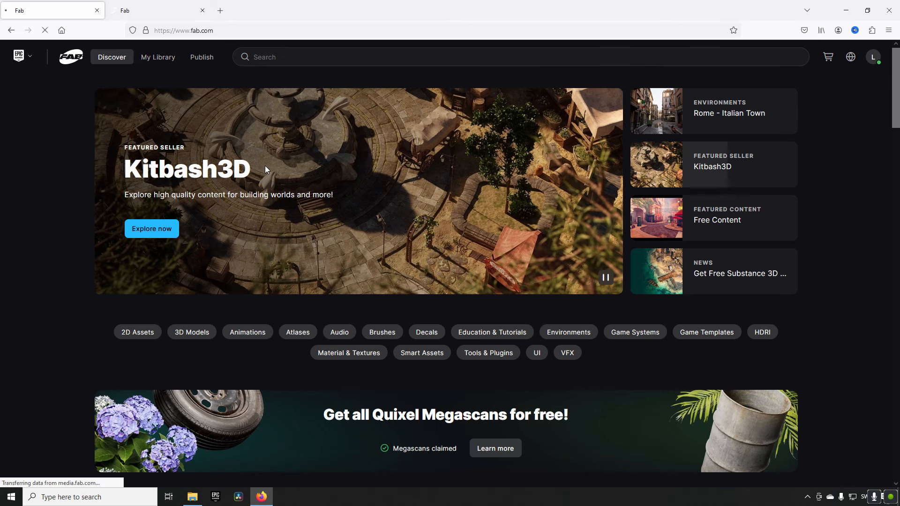
mouse_move(330, 185)
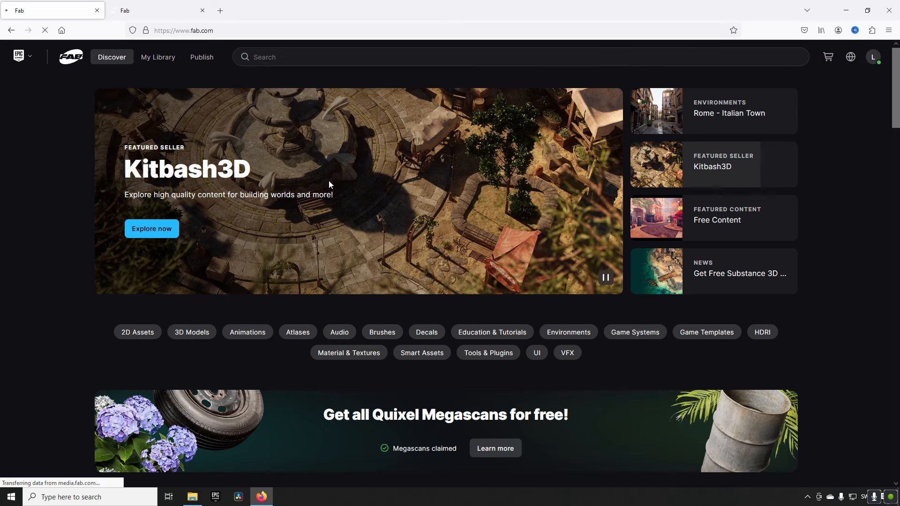
mouse_move(330, 209)
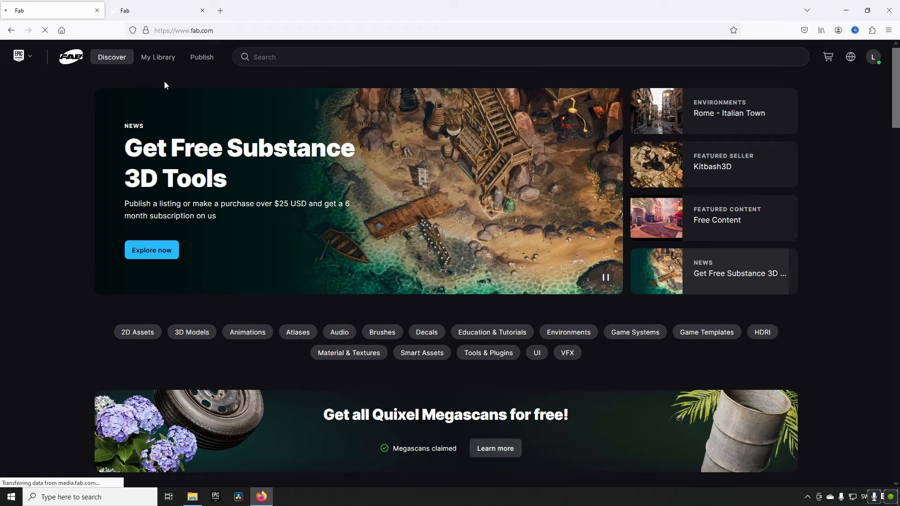
Visit My Library, which holds no products yet, and go back to Discover
click(158, 57)
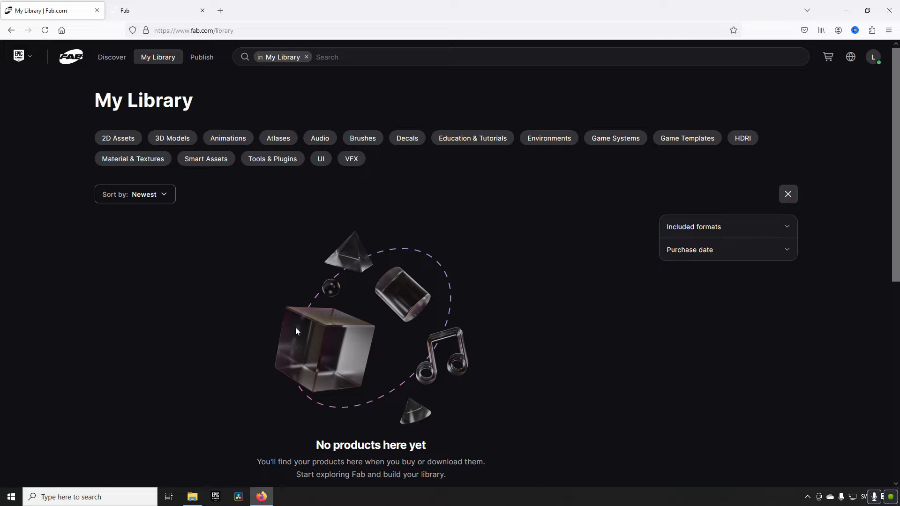
mouse_move(281, 292)
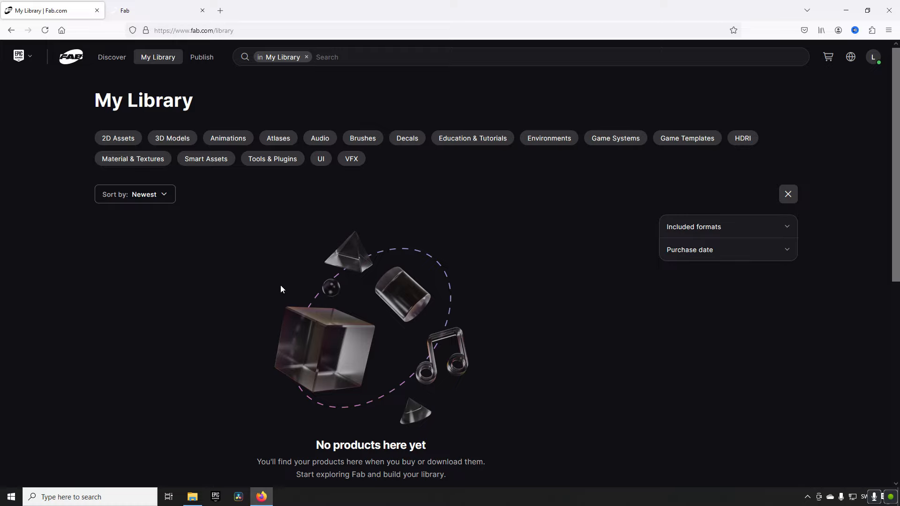
mouse_move(266, 291)
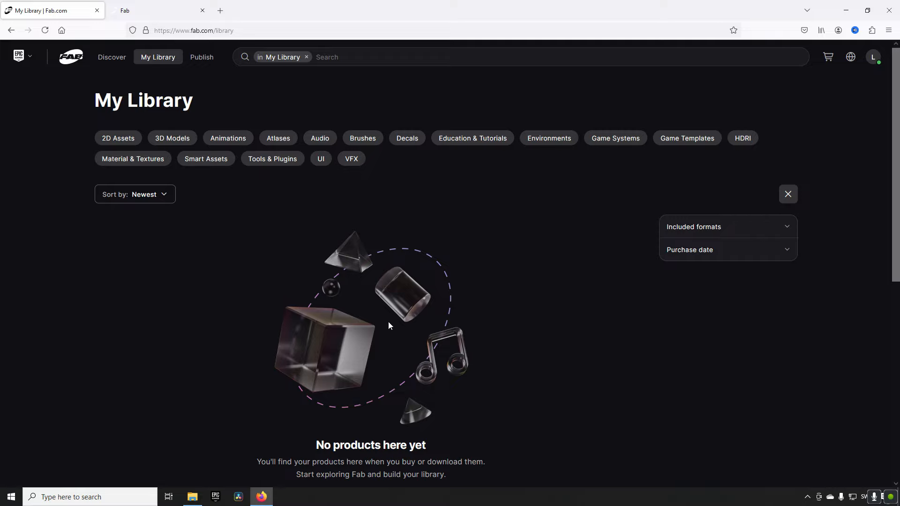
click(111, 57)
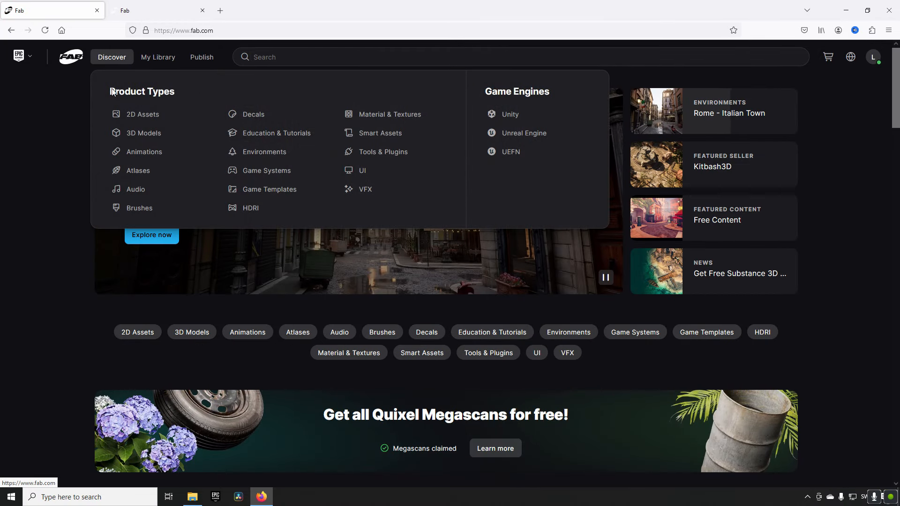
Browse the VFX category and toggle 'Hide products created with AI' in the filter panel
click(364, 188)
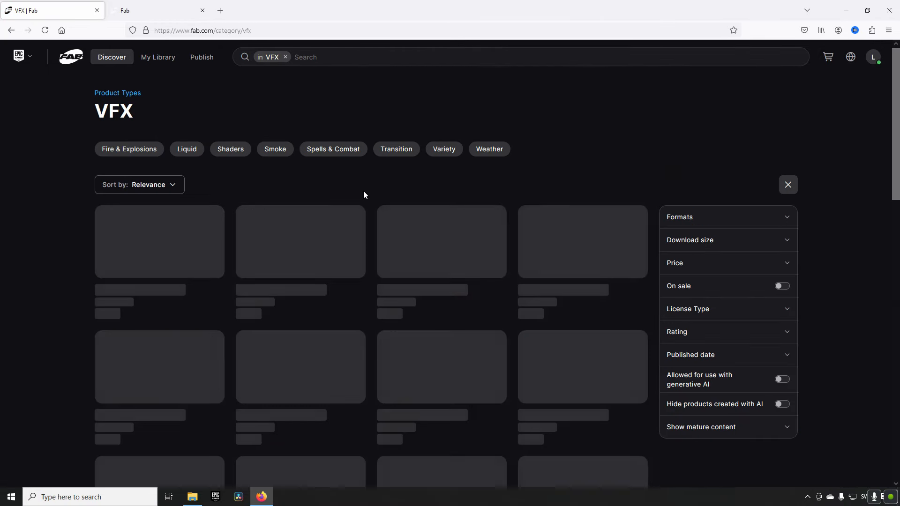
mouse_move(607, 276)
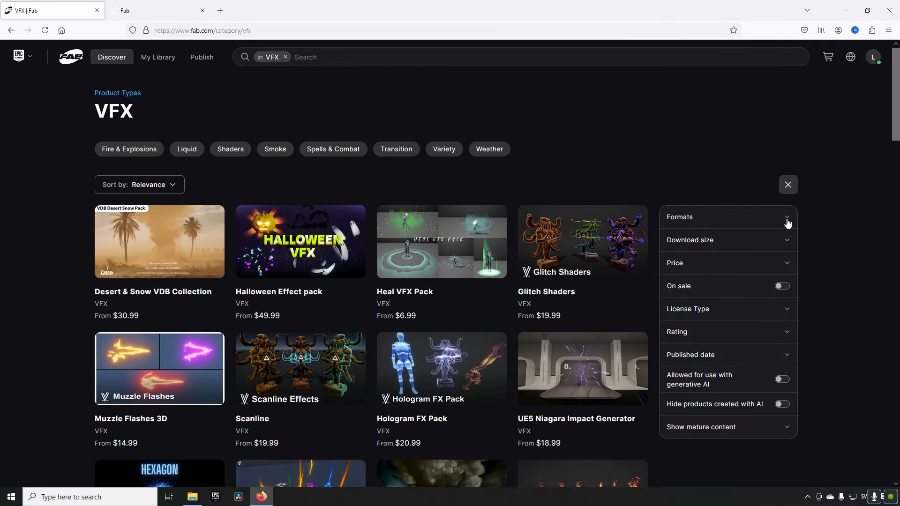
mouse_move(760, 405)
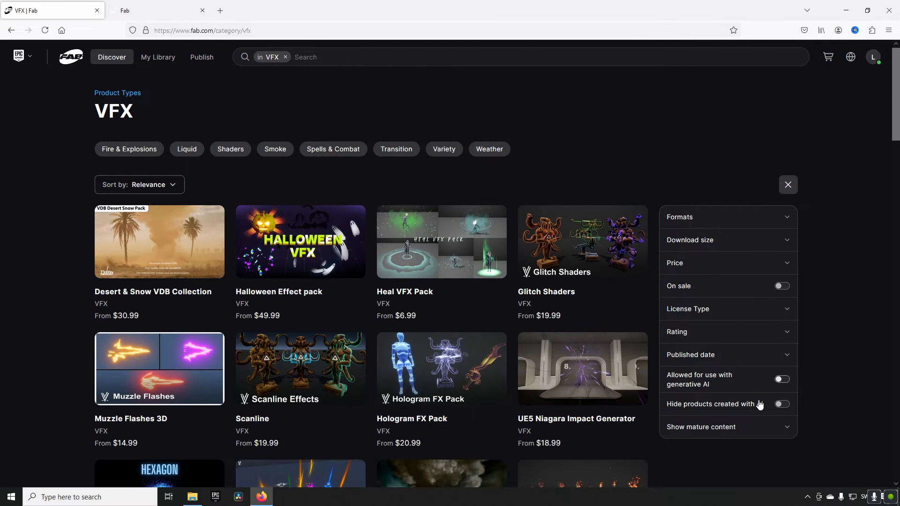
click(701, 427)
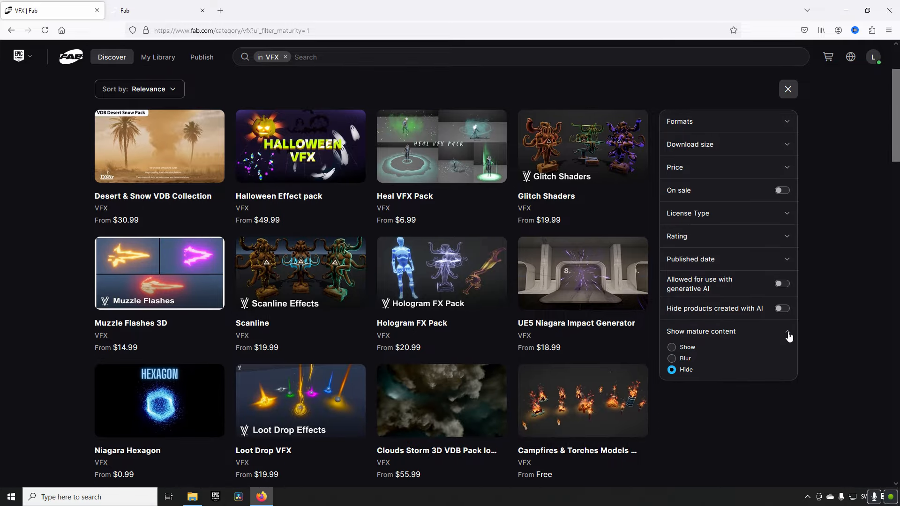
click(781, 309)
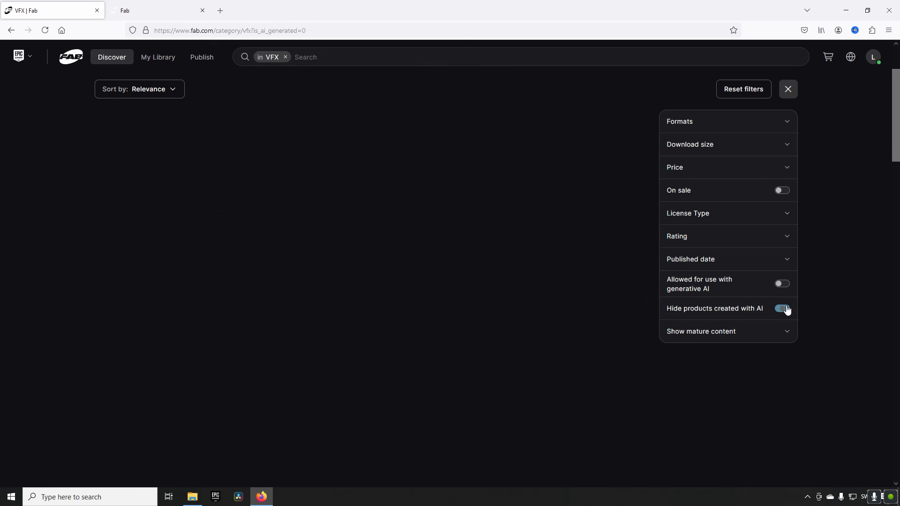
click(781, 309)
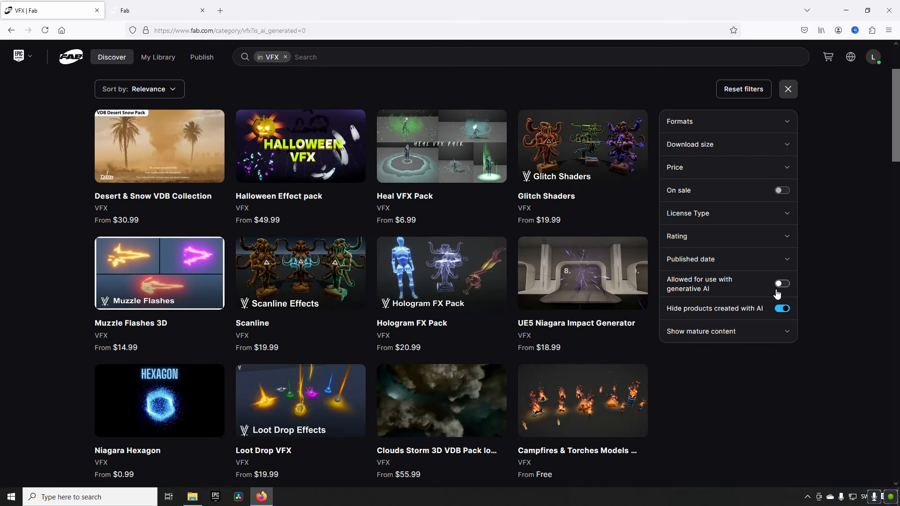
Expand the License Type, Rating, Download size, Price and Formats filter groups
click(782, 283)
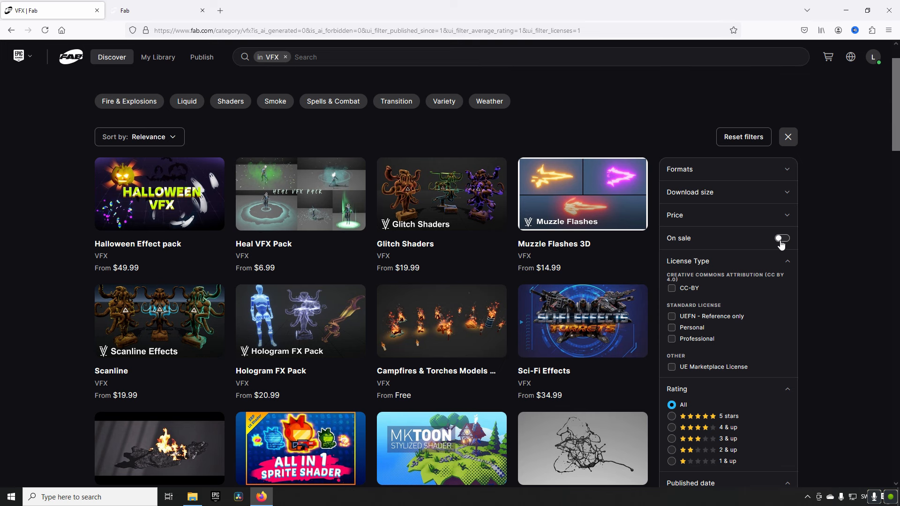
click(781, 238)
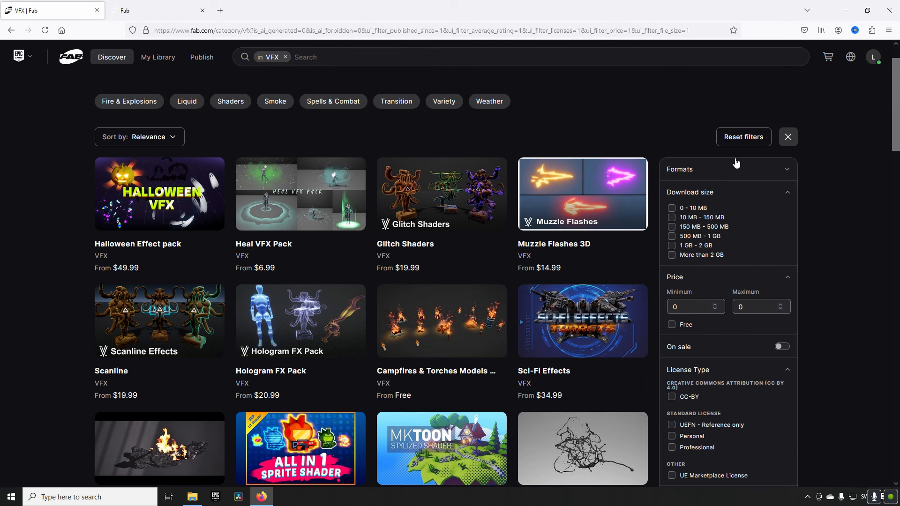
scroll(down, 3)
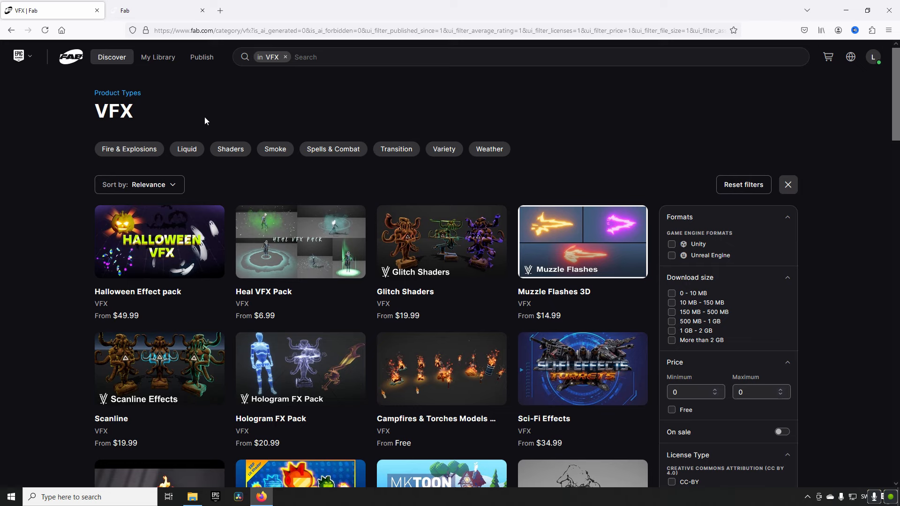
mouse_move(444, 168)
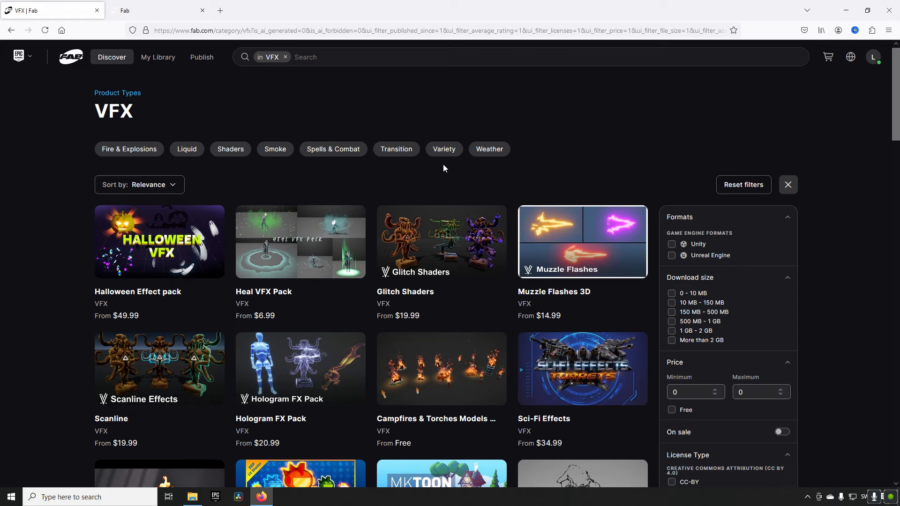
mouse_move(395, 149)
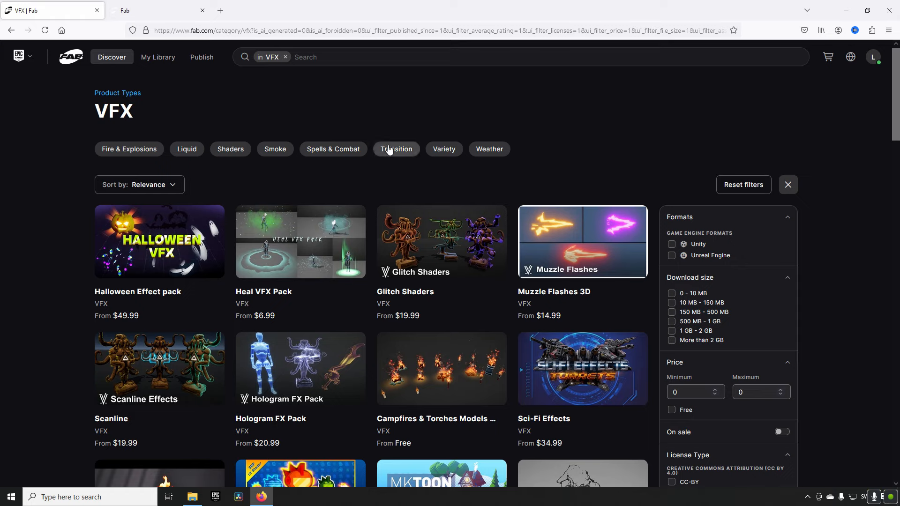
mouse_move(232, 104)
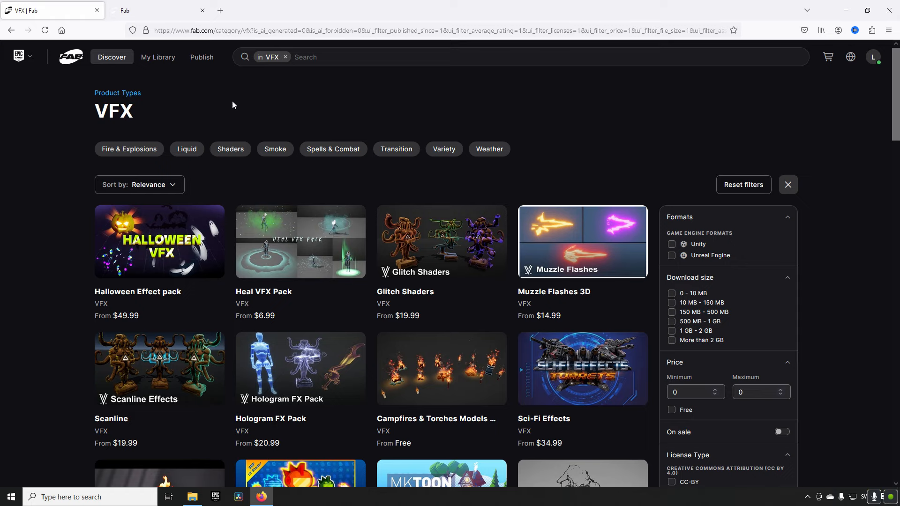